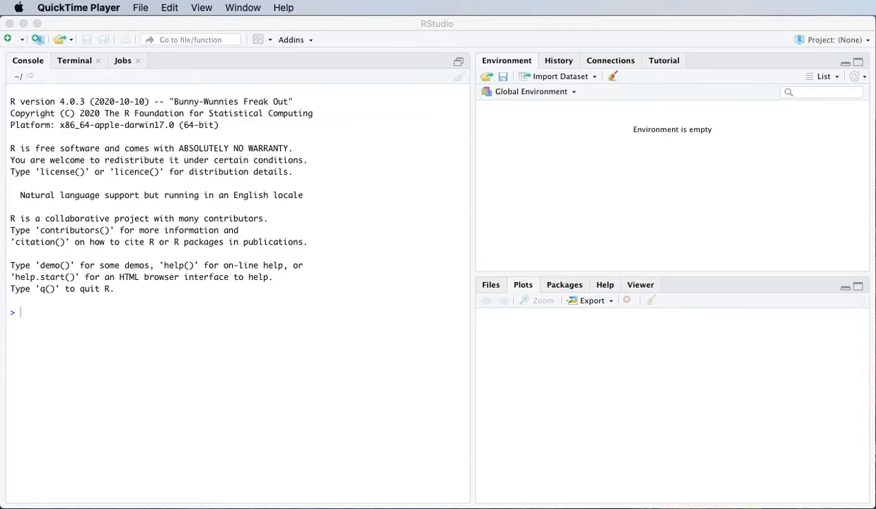
mouse_move(382, 21)
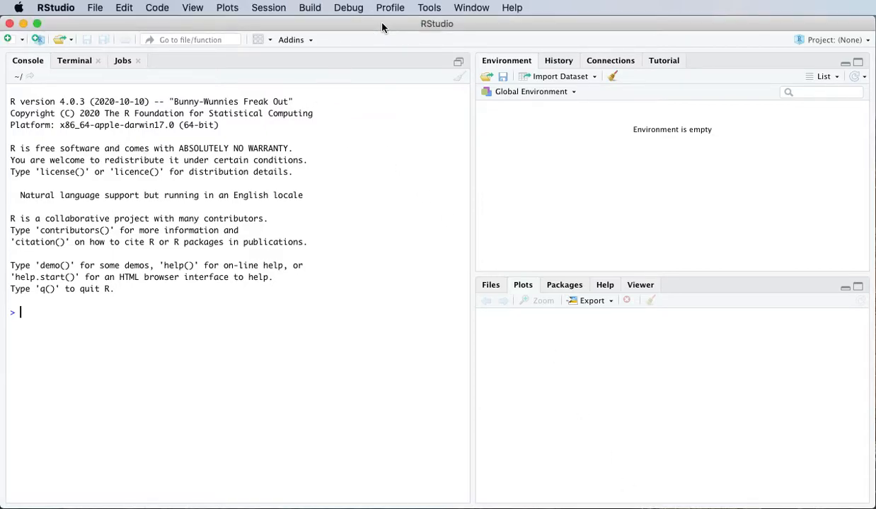
Choose the RTutorials folder as the session's working directory via Set Working Directory
left_click(269, 8)
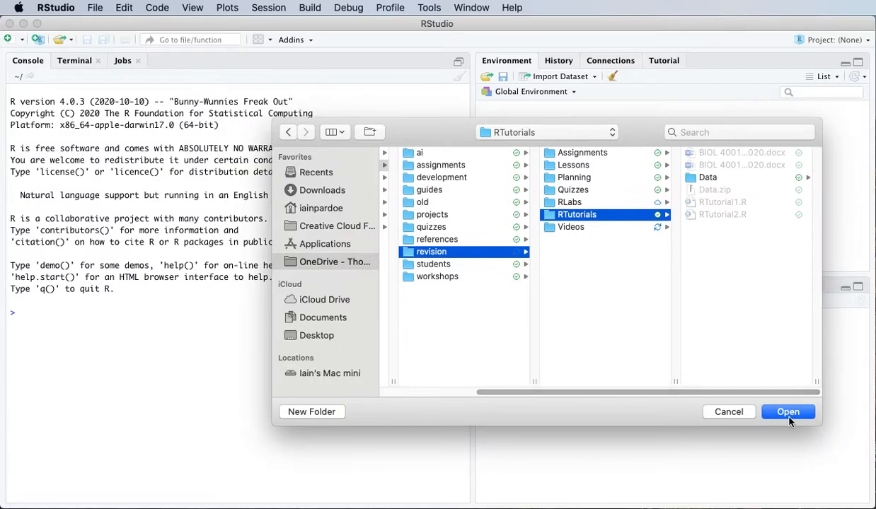
left_click(788, 412)
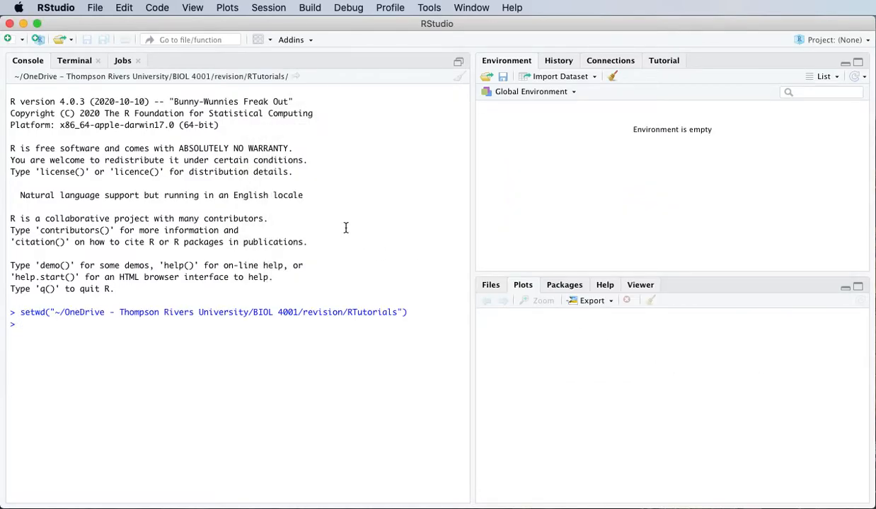
mouse_move(85, 76)
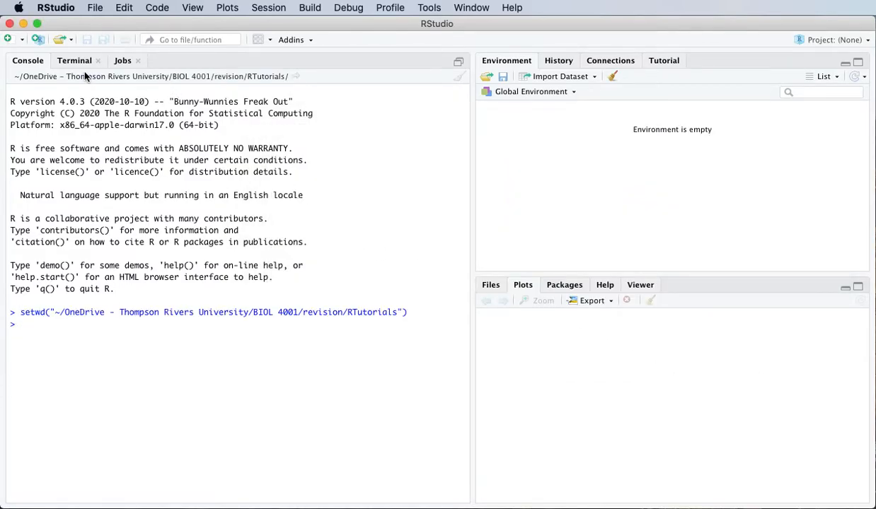
Open the RTutorial2.R script from the RTutorials folder in the editor
left_click(58, 38)
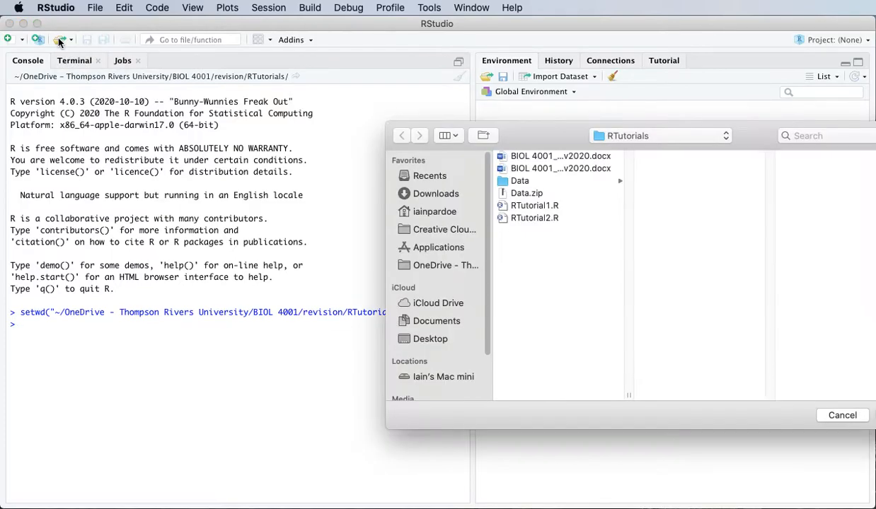
mouse_move(532, 222)
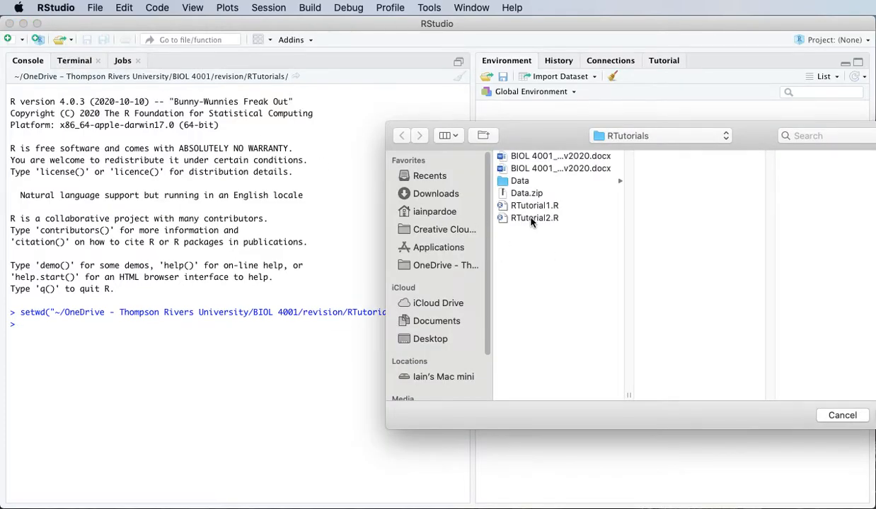
left_click(532, 218)
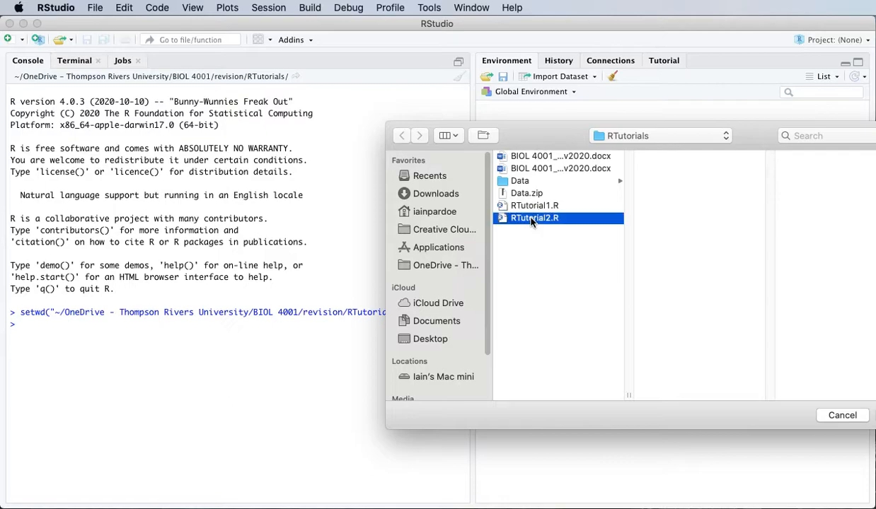
double_click(533, 218)
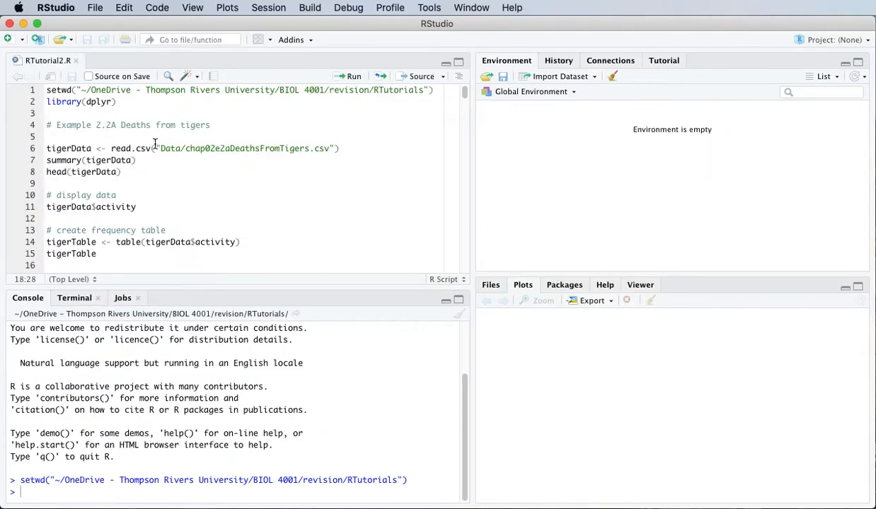
mouse_move(289, 184)
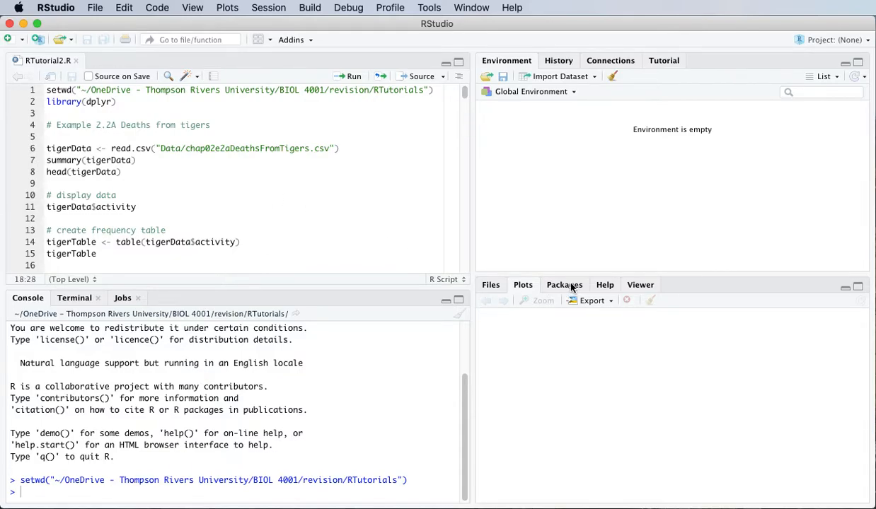
Install the dplyr package from the Packages pane and load it with library(dplyr)
left_click(563, 285)
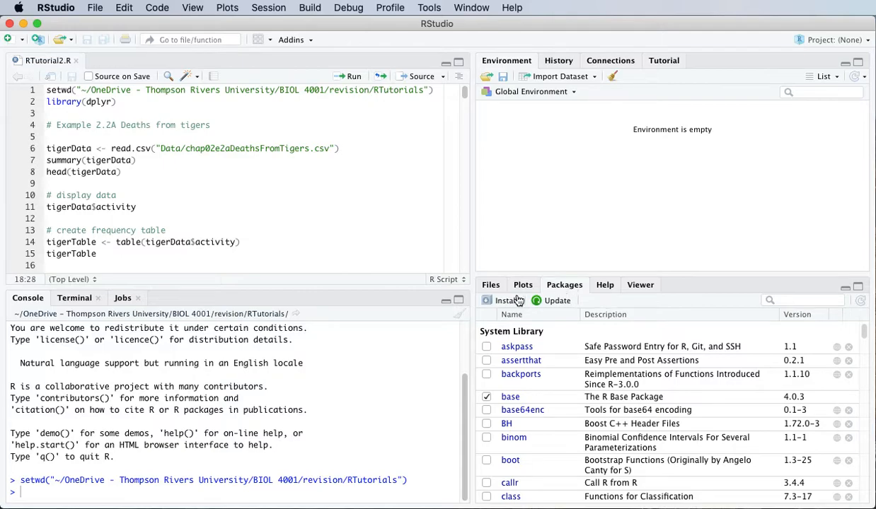
left_click(500, 300)
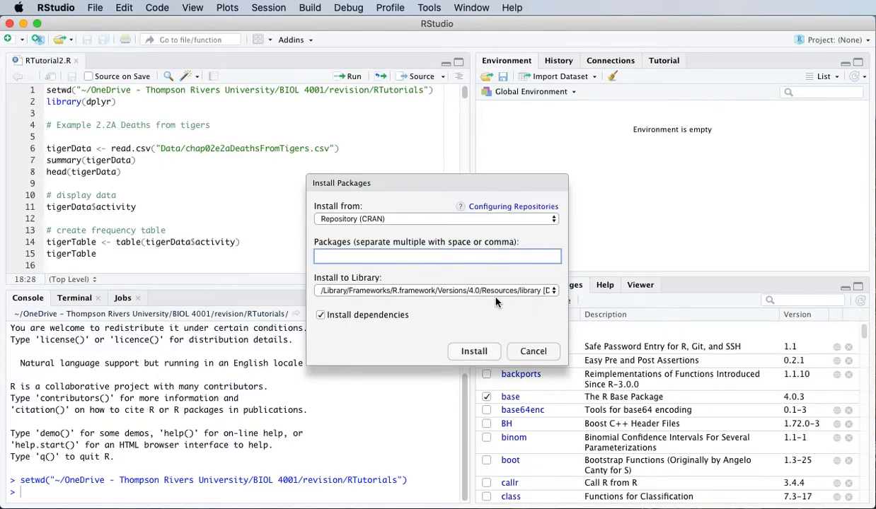
type("d")
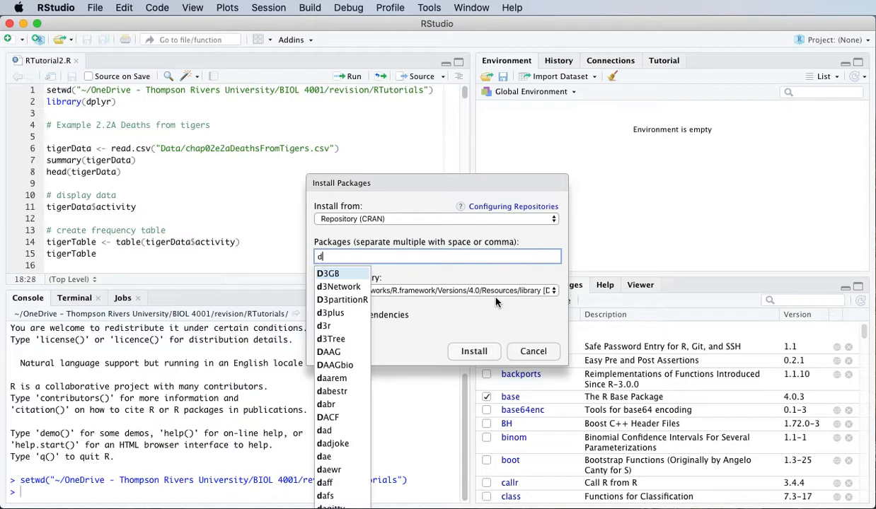
type("ply")
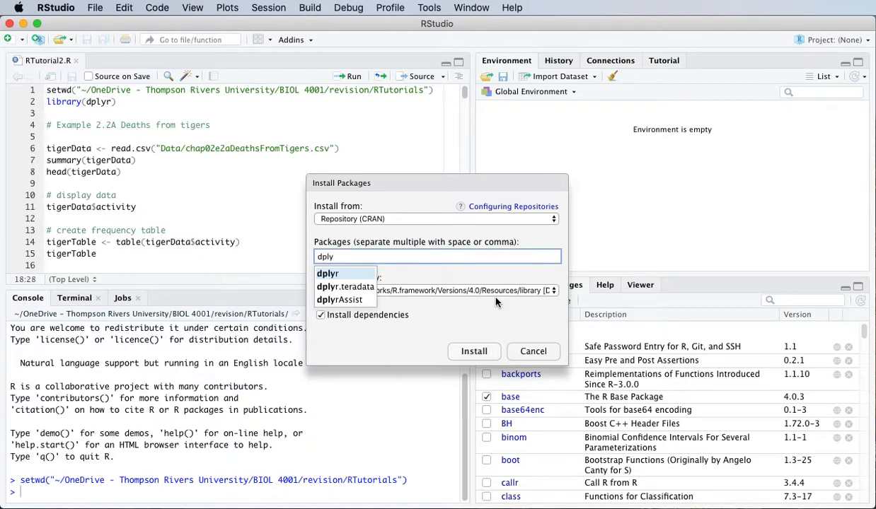
type("r")
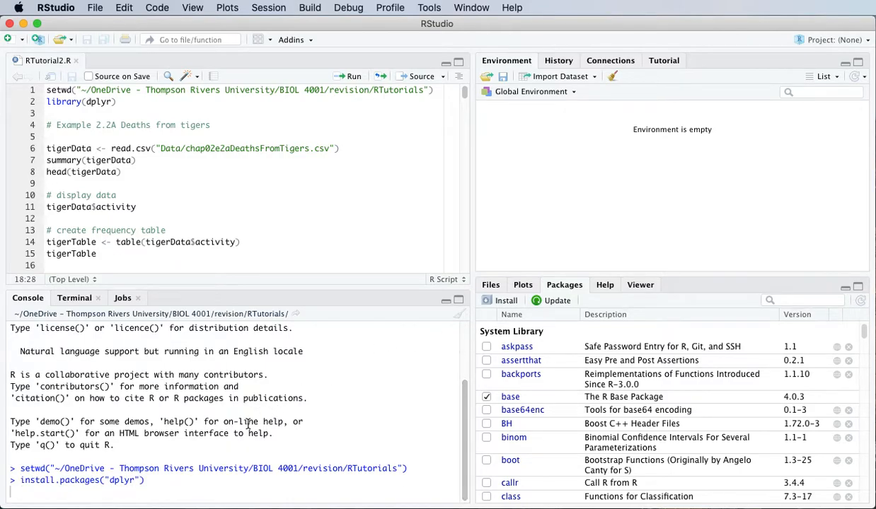
key("Enter")
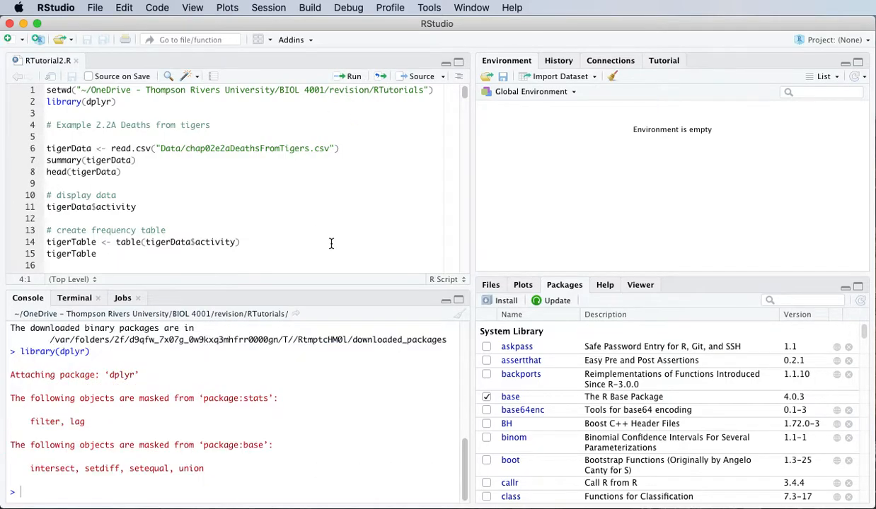
mouse_move(371, 385)
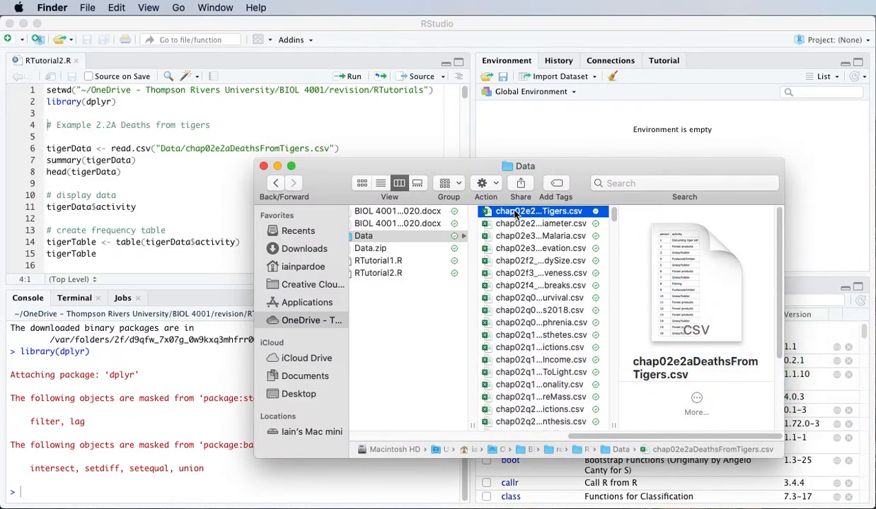
left_click(540, 211)
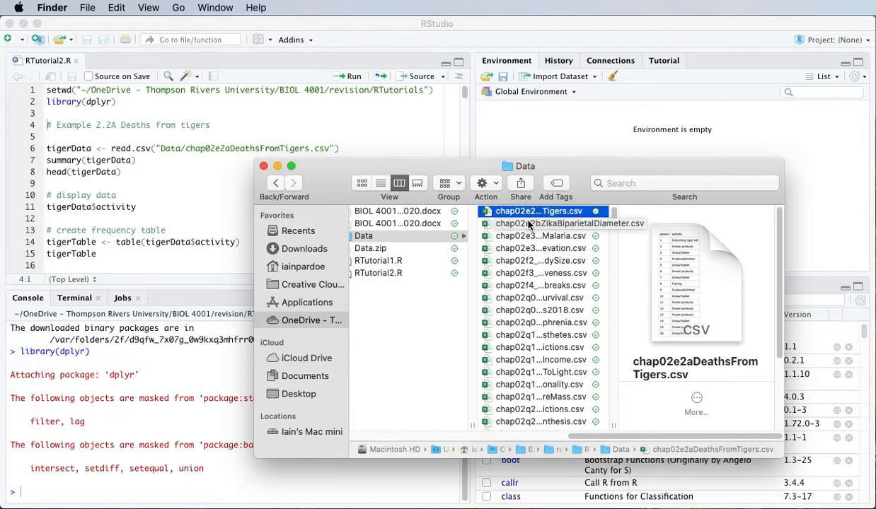
mouse_move(522, 218)
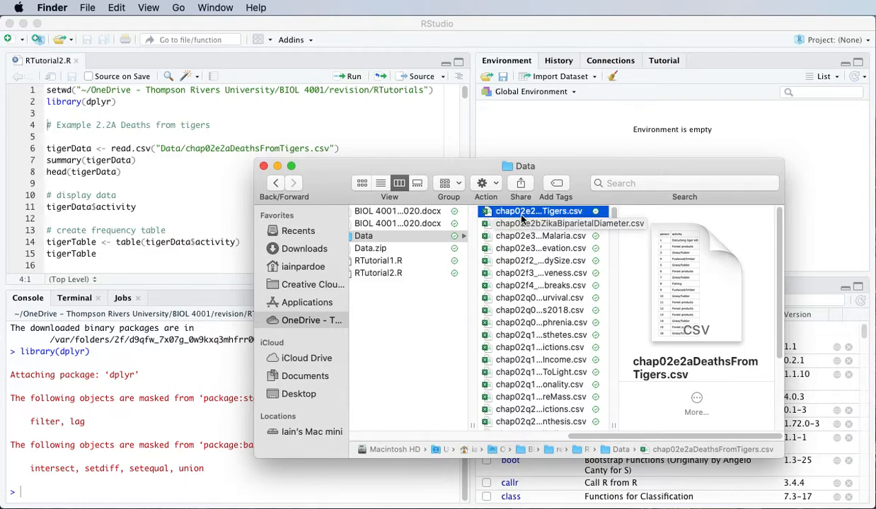
right_click(541, 211)
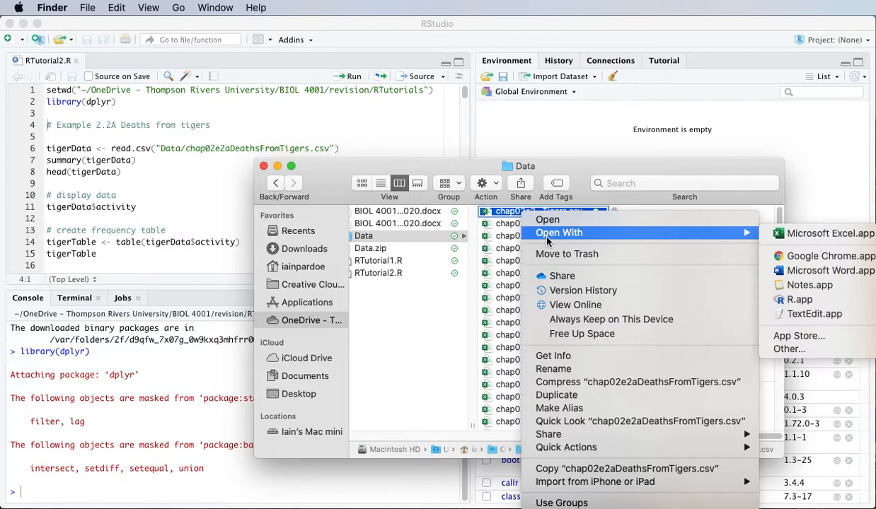
mouse_move(814, 314)
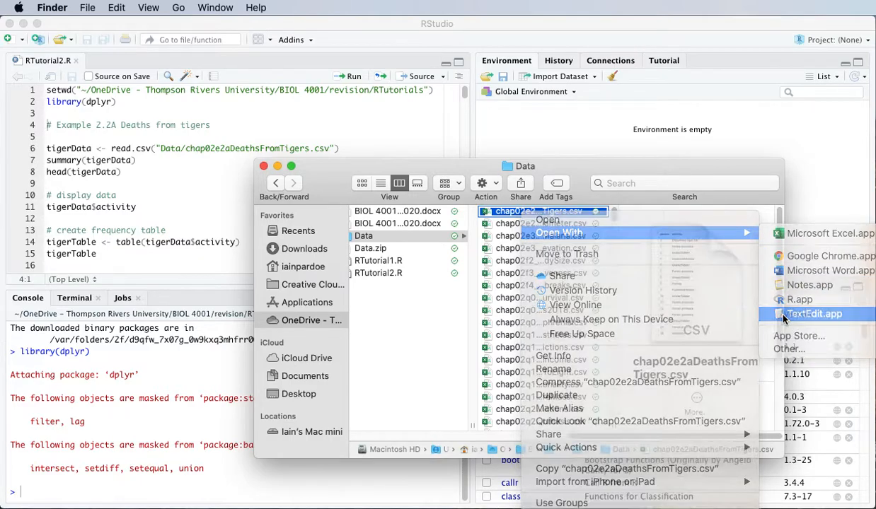
left_click(808, 314)
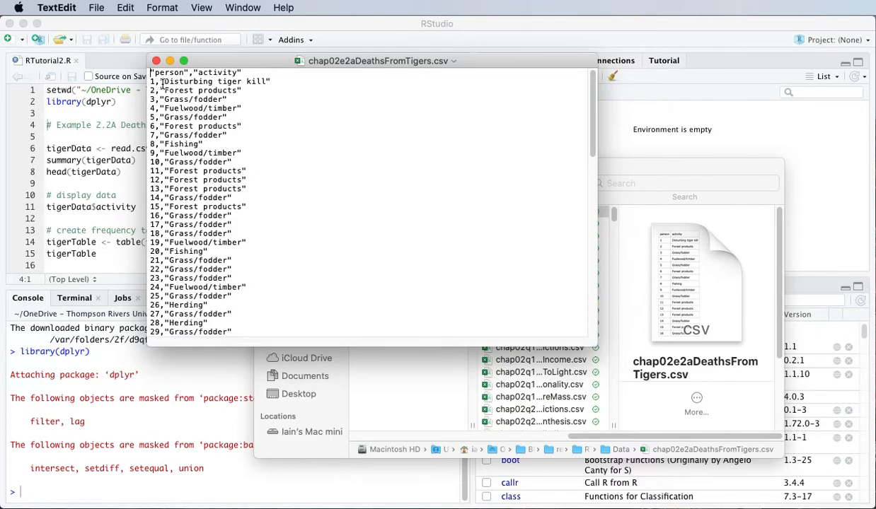
mouse_move(234, 134)
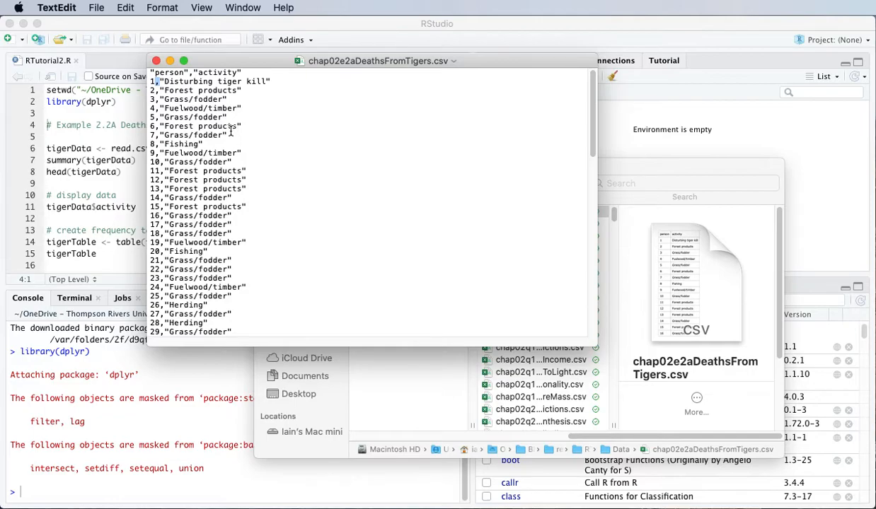
mouse_move(212, 108)
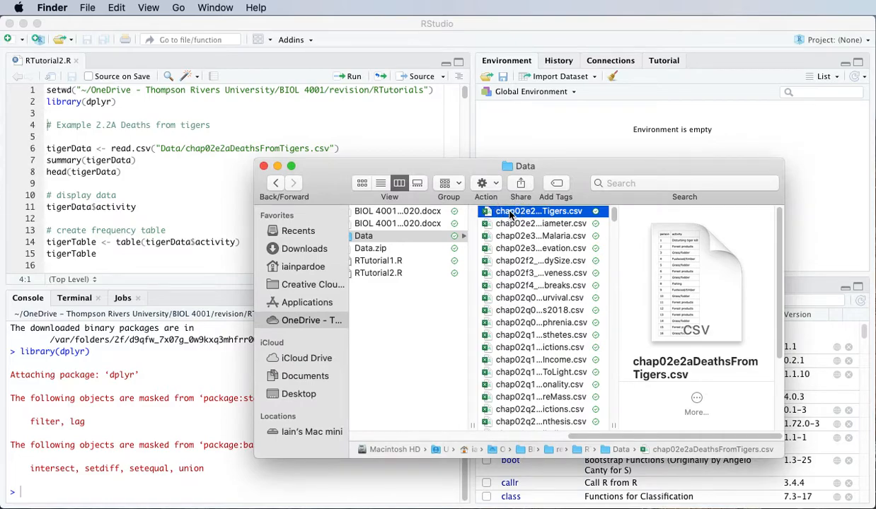
Open chap02e2aDeathsFromTigers.csv as an Excel spreadsheet and enlarge the sheet
double_click(536, 211)
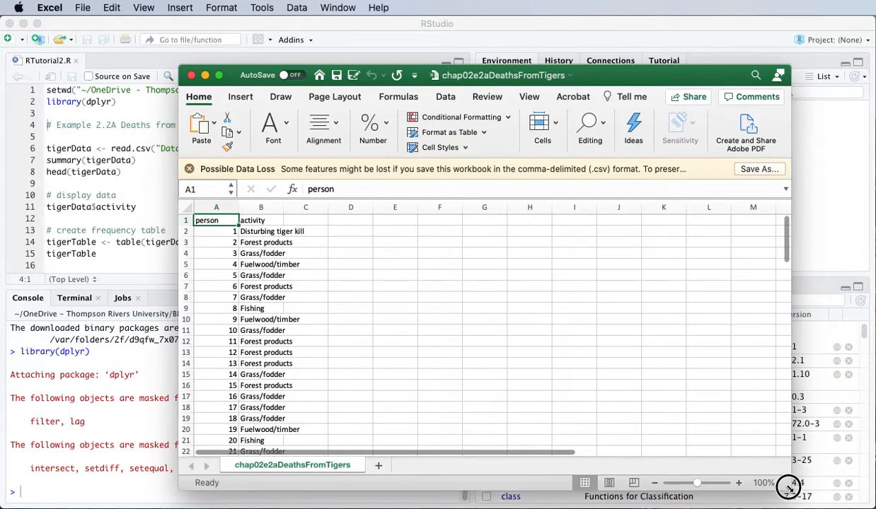
left_click(738, 484)
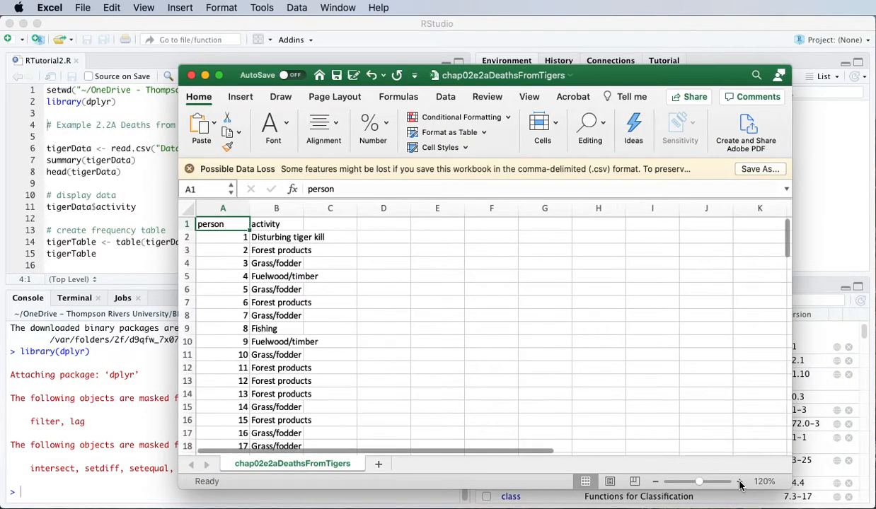
mouse_move(441, 320)
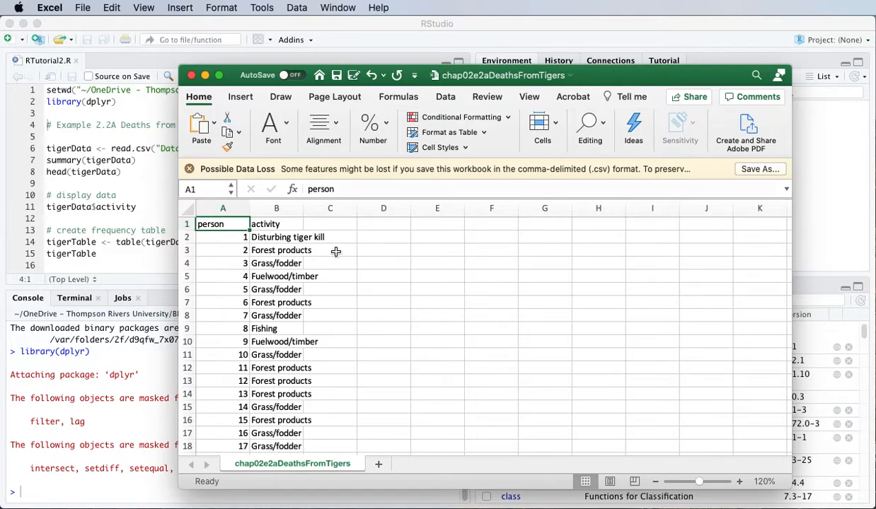
mouse_move(358, 270)
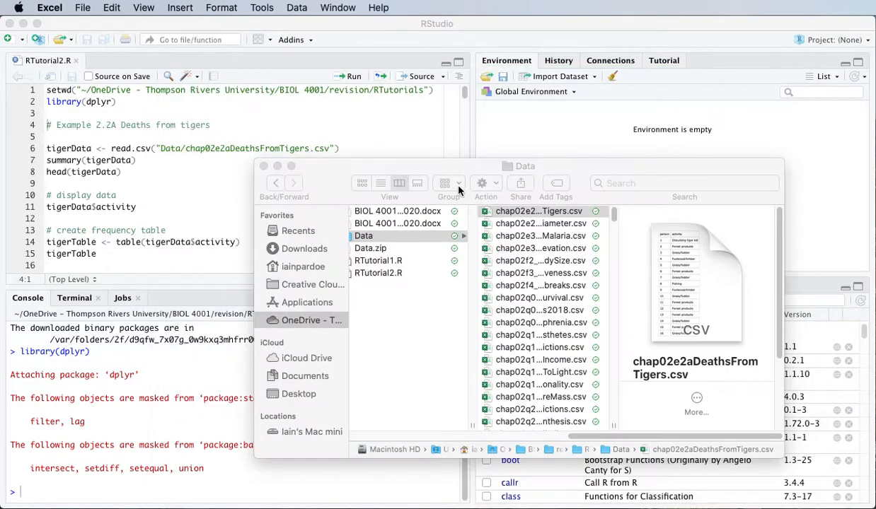
Review the read.csv file path and run it, creating tigerData with 88 observations of 2 variables
left_click(263, 165)
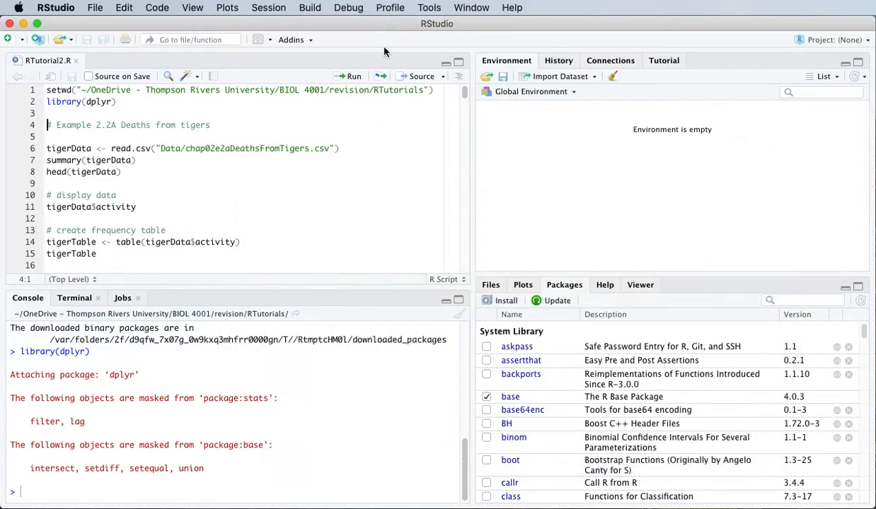
mouse_move(238, 204)
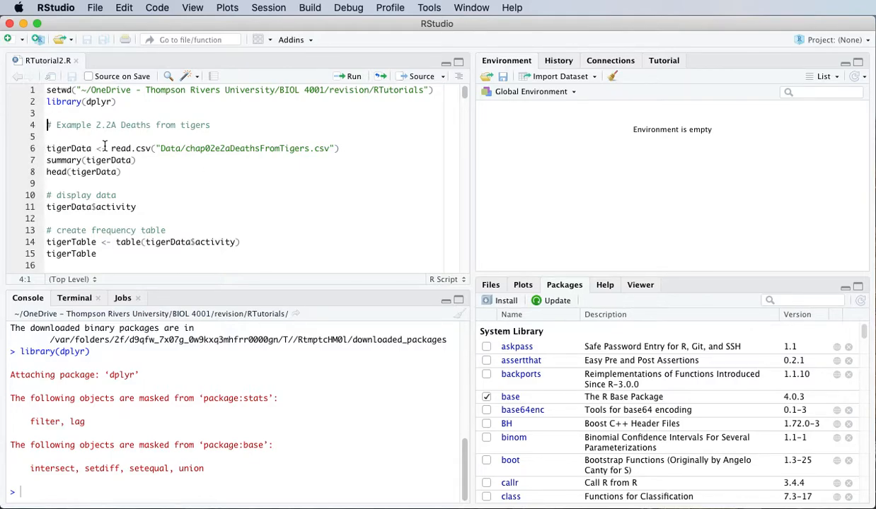
double_click(130, 148)
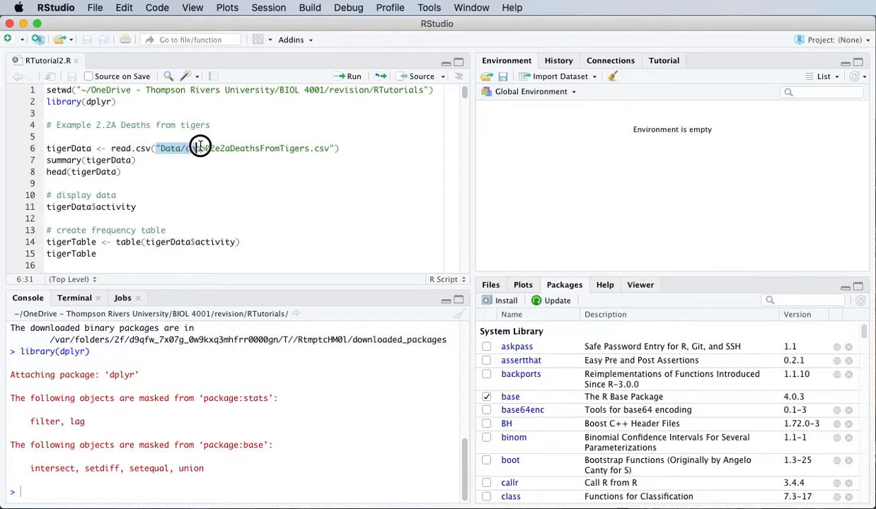
left_click_drag(201, 149, 334, 150)
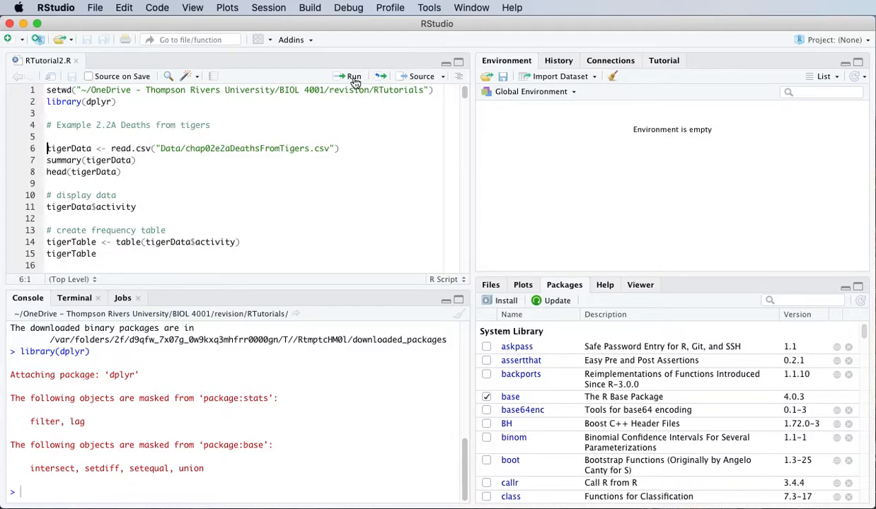
left_click(351, 77)
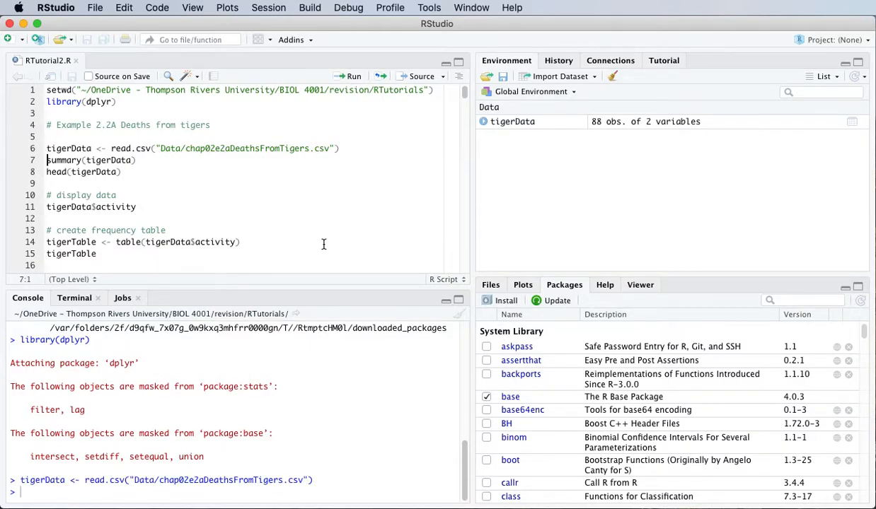
mouse_move(563, 156)
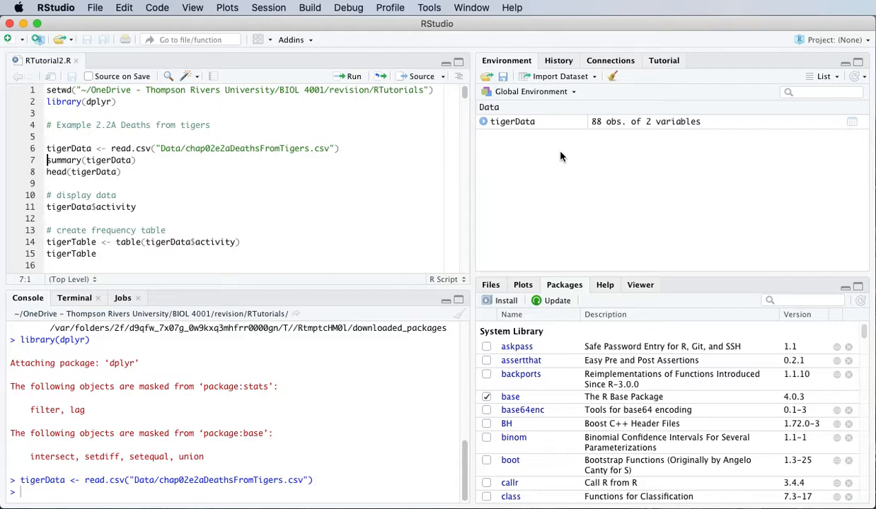
mouse_move(498, 130)
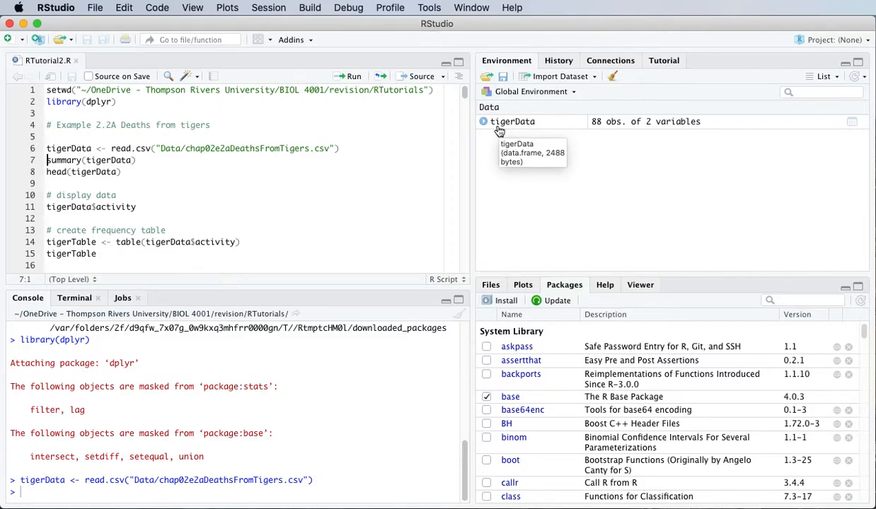
mouse_move(503, 127)
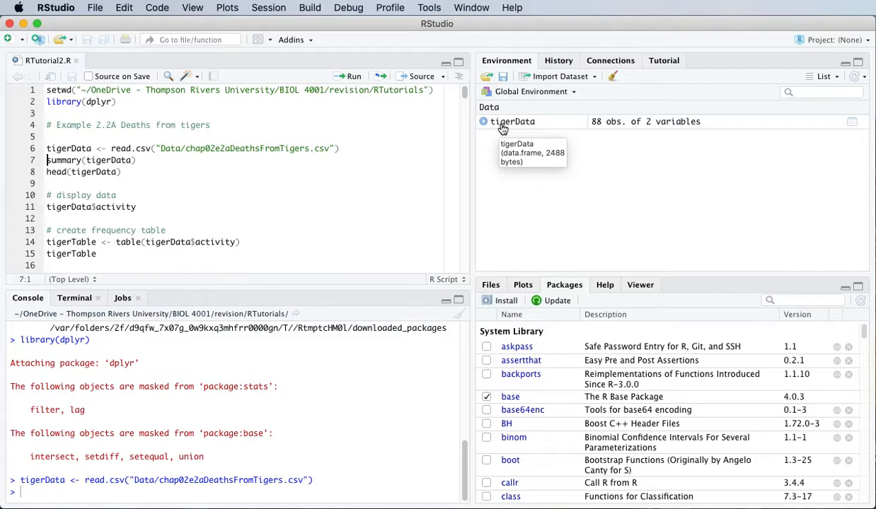
mouse_move(504, 129)
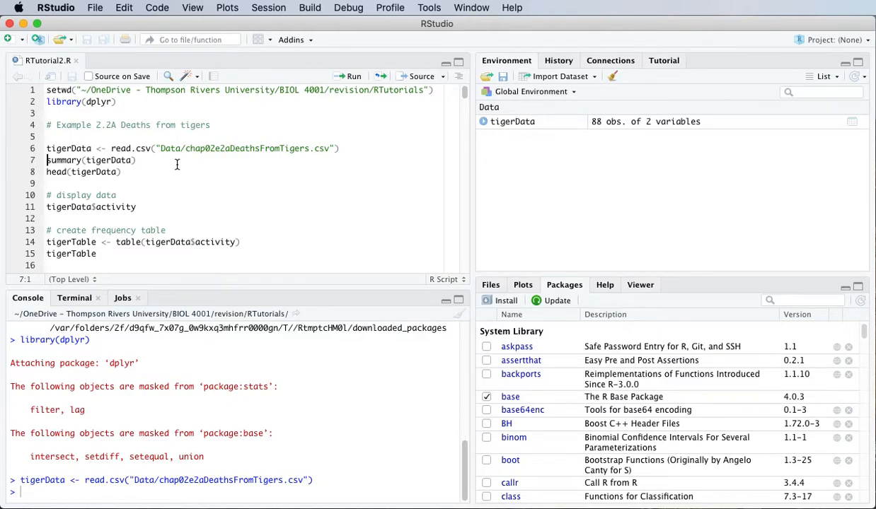
Edit the read.csv path to chap02e2aDeathsFromTiger.csv and rerun it, producing a cannot open file error
left_click(131, 148)
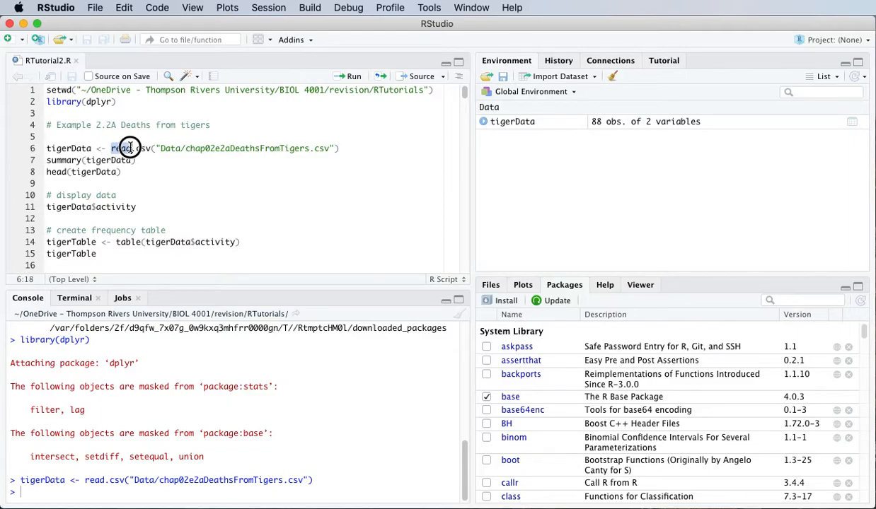
double_click(130, 148)
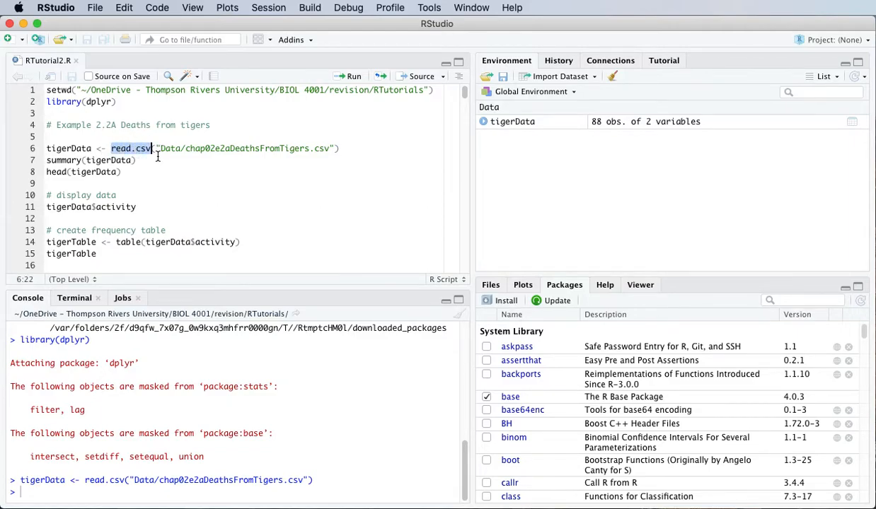
mouse_move(162, 164)
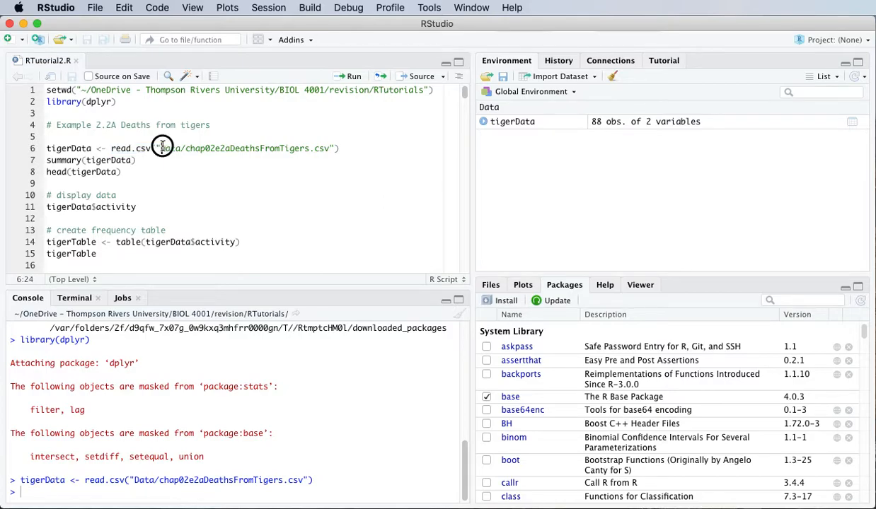
left_click_drag(159, 148, 325, 153)
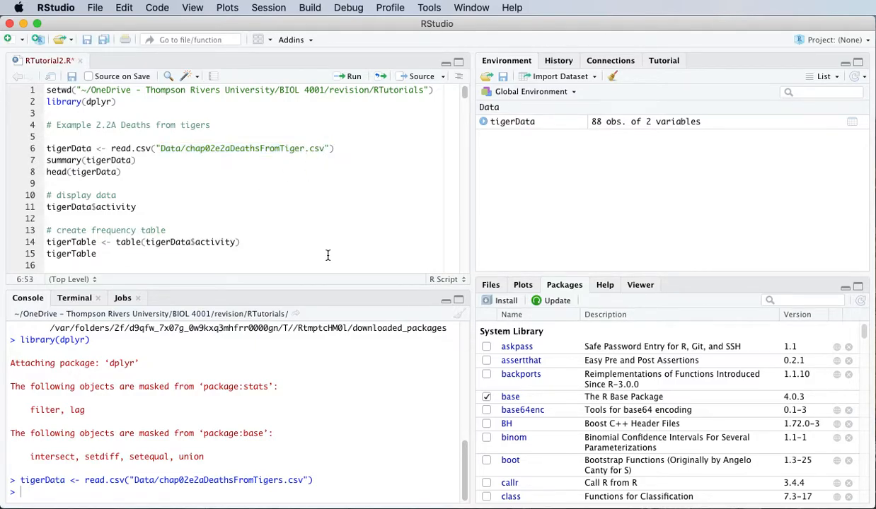
mouse_move(280, 253)
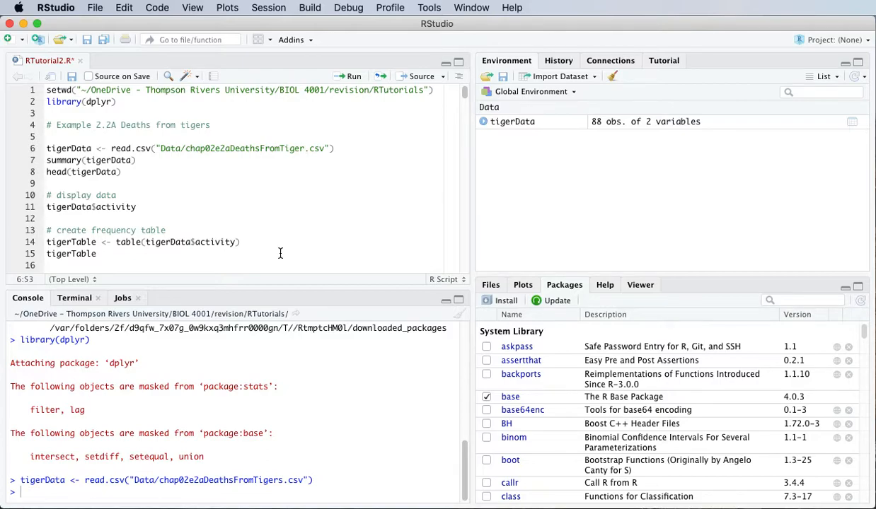
mouse_move(281, 251)
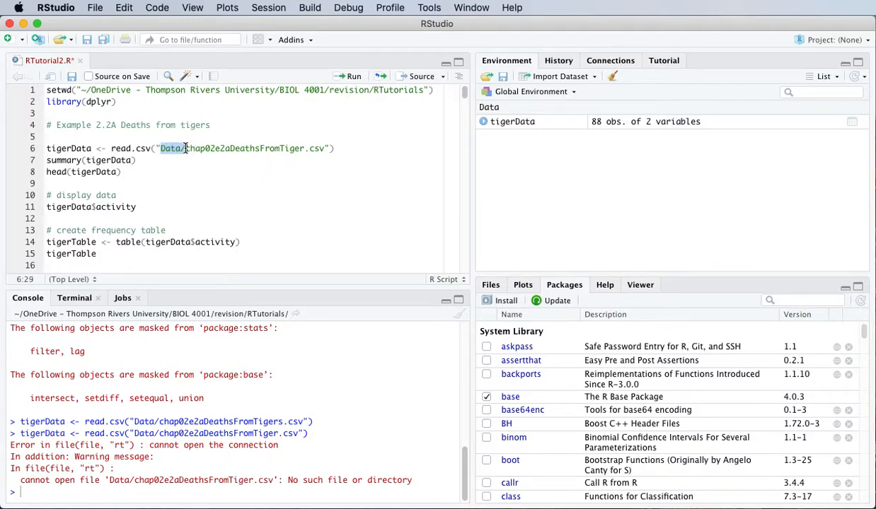
left_click_drag(184, 149, 319, 149)
type("s")
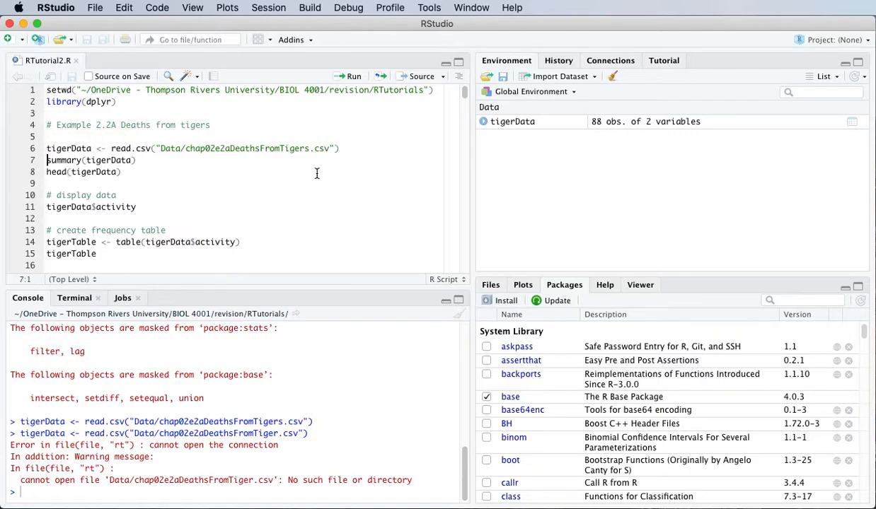
Run summary(tigerData) and highlight the person and activity statistics in the console output
left_click(351, 76)
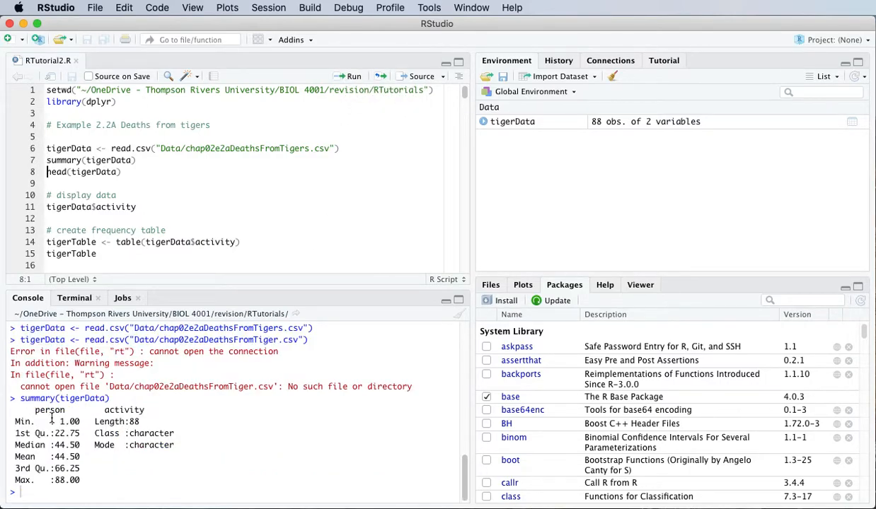
double_click(50, 411)
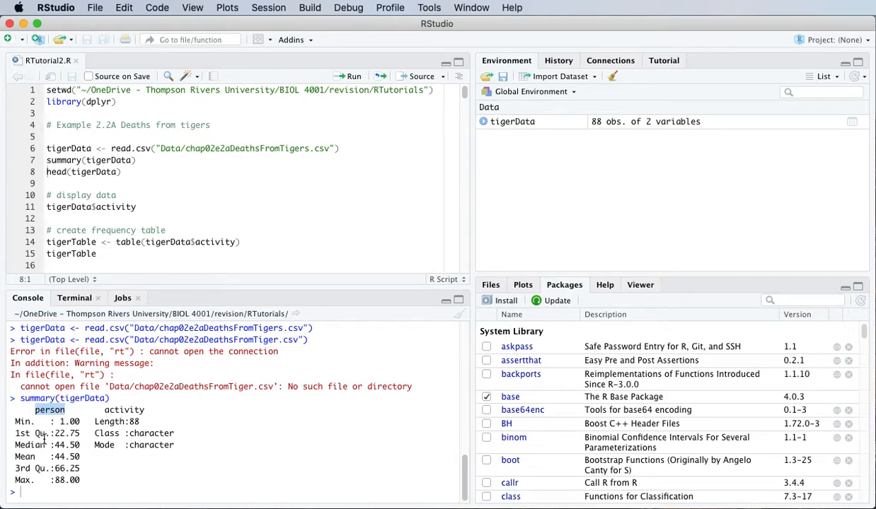
mouse_move(14, 422)
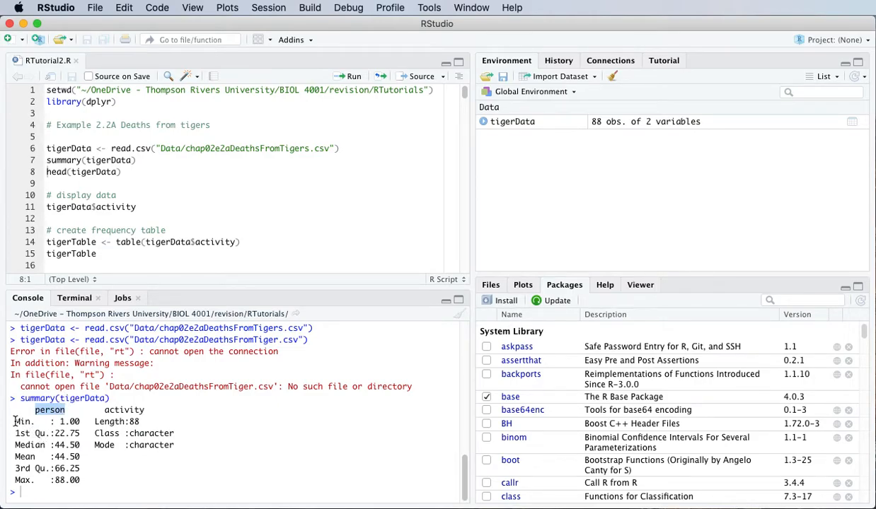
left_click_drag(13, 421, 81, 481)
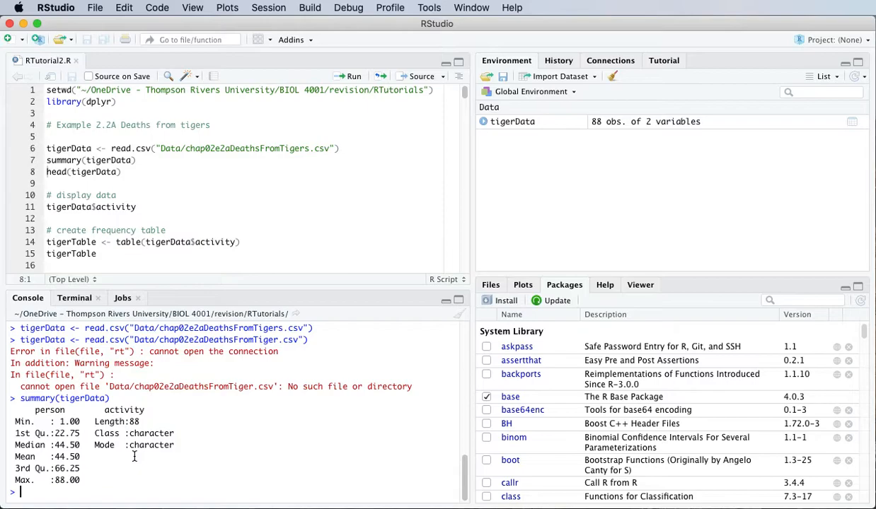
double_click(125, 410)
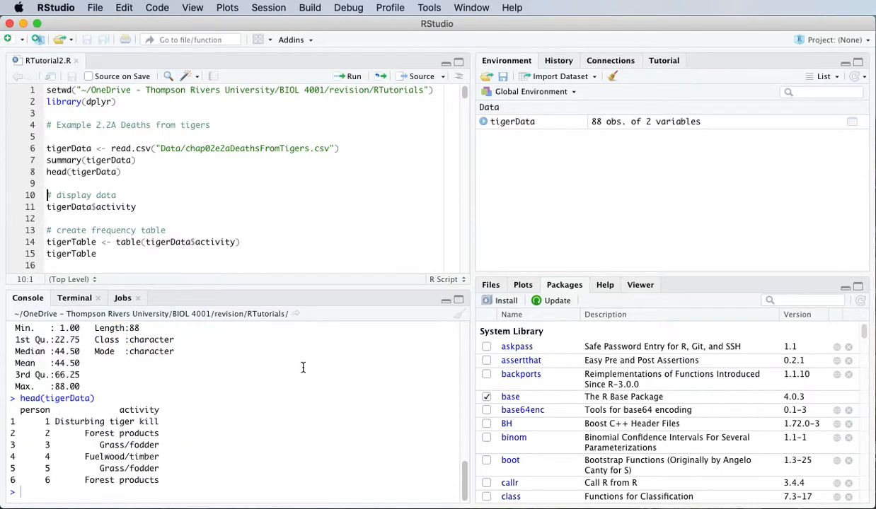
mouse_move(371, 449)
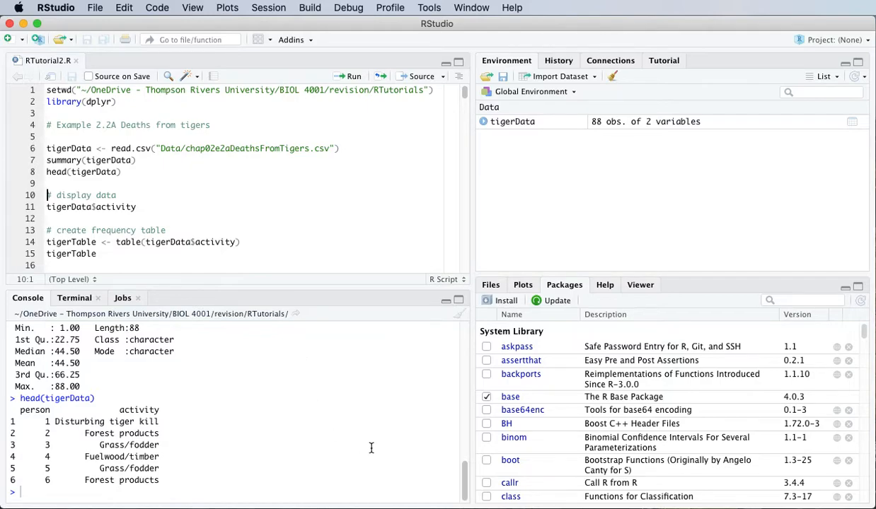
mouse_move(339, 441)
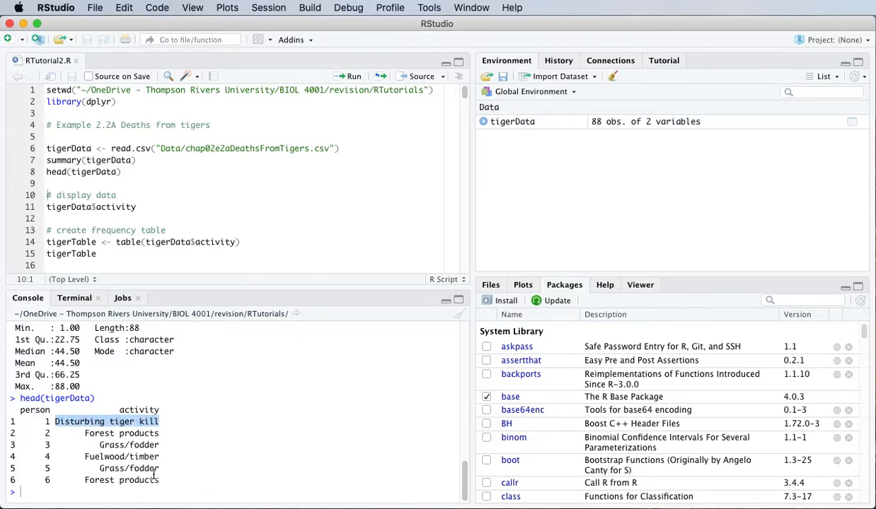
left_click(45, 433)
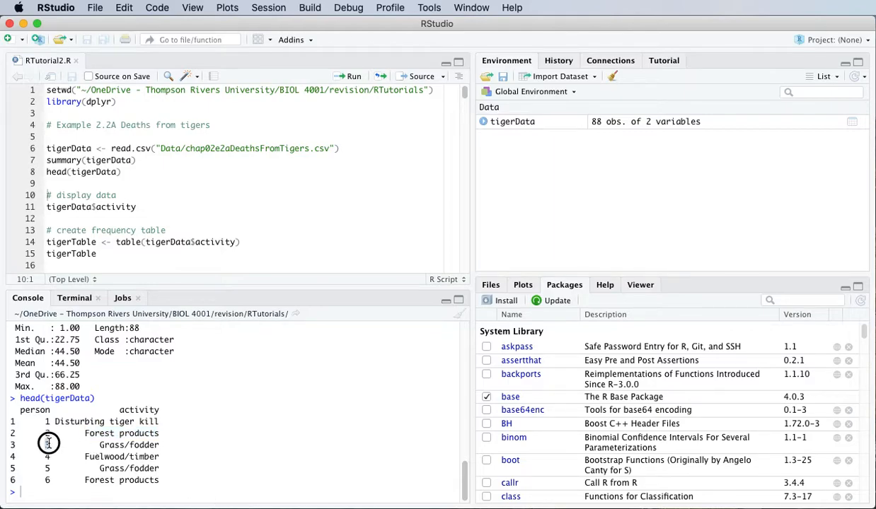
double_click(131, 444)
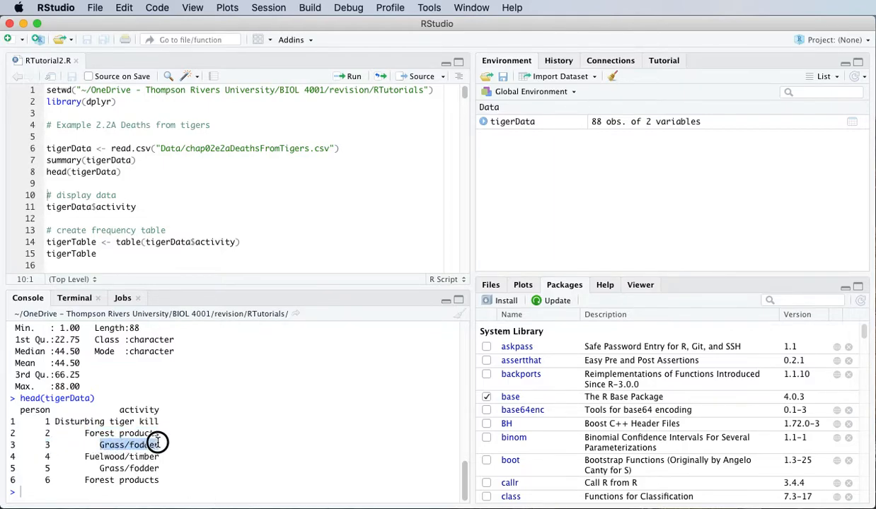
mouse_move(232, 486)
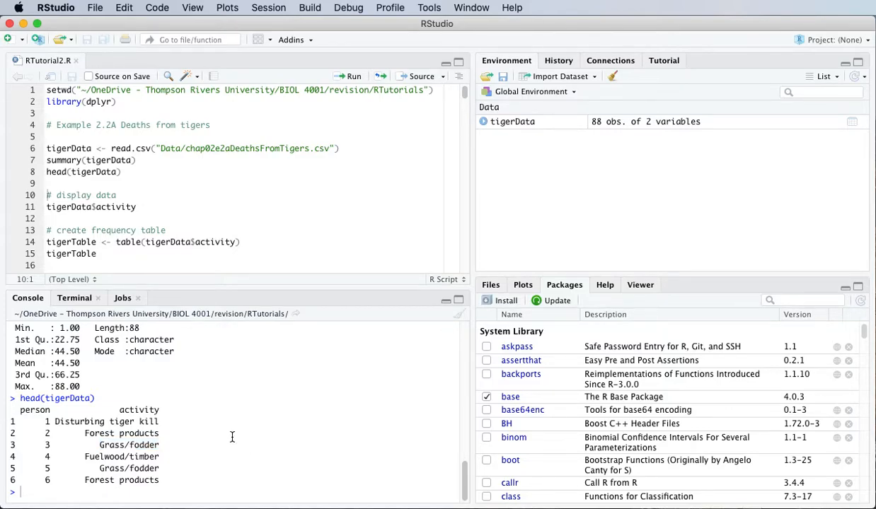
double_click(139, 411)
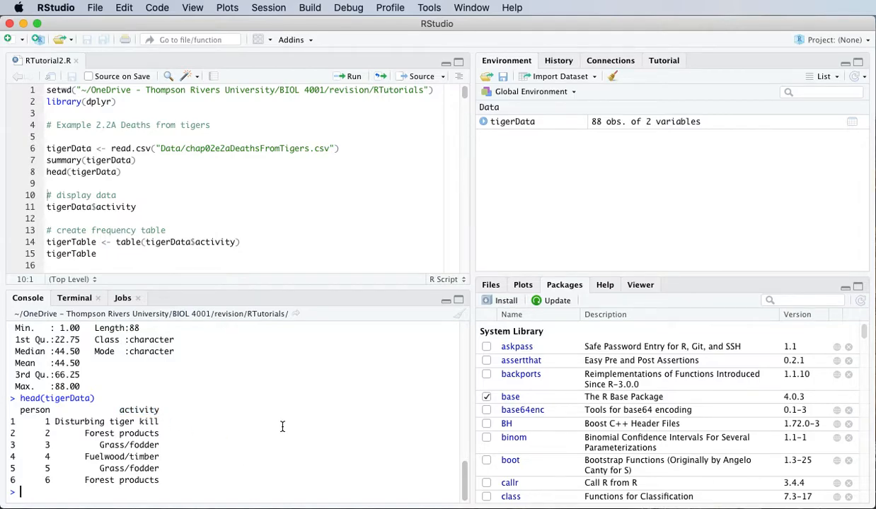
left_click(167, 229)
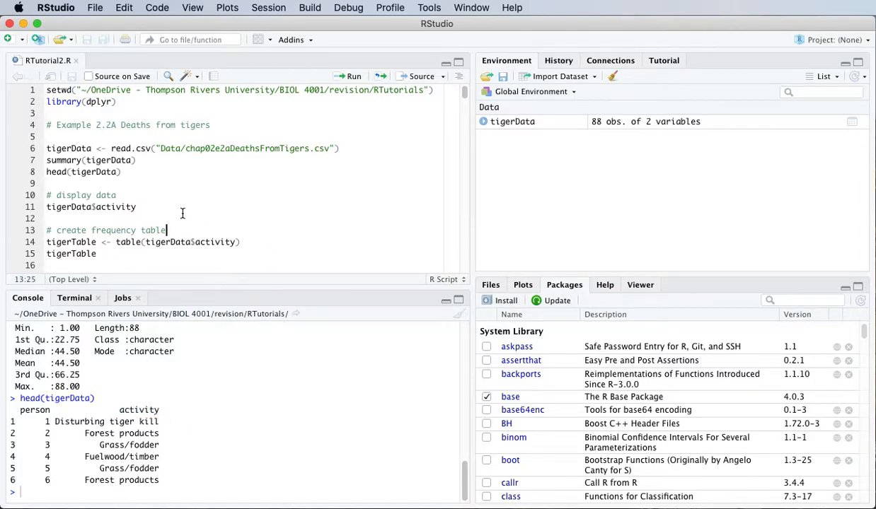
Run the tigerData$activity line to list all 88 activity values in the console
scroll("down", 3)
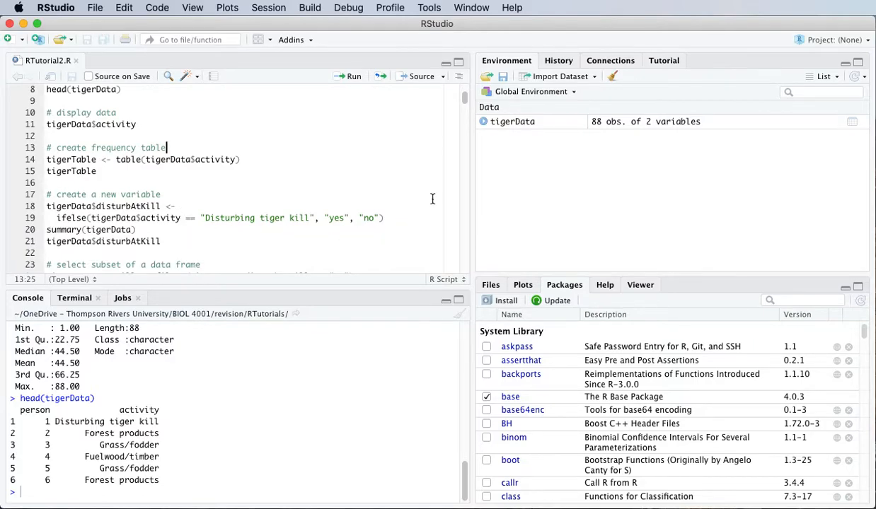
mouse_move(428, 201)
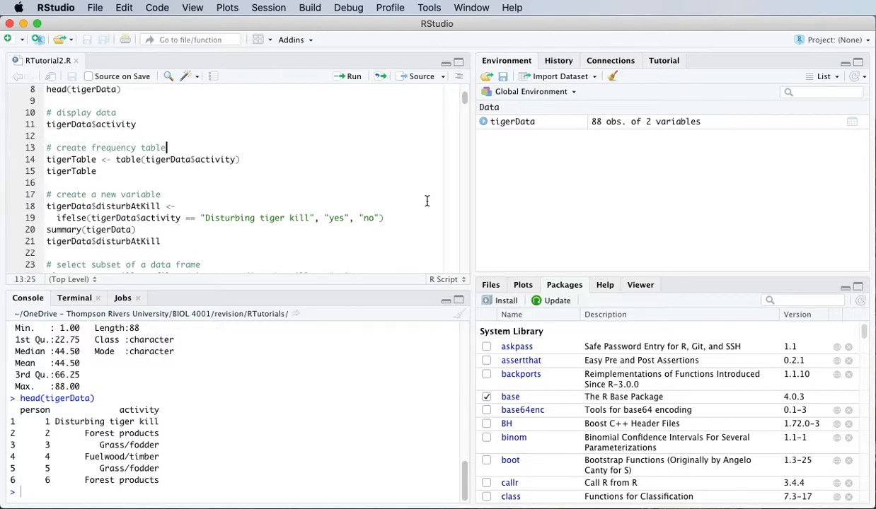
mouse_move(402, 201)
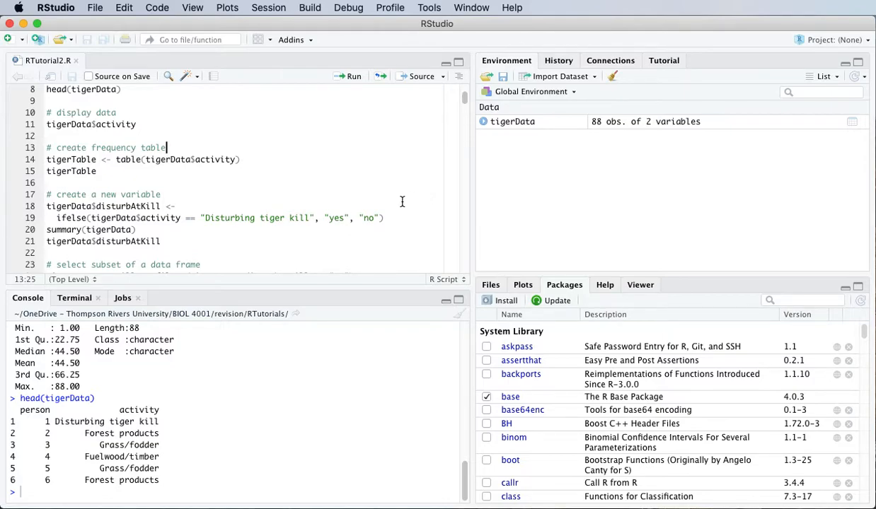
mouse_move(408, 214)
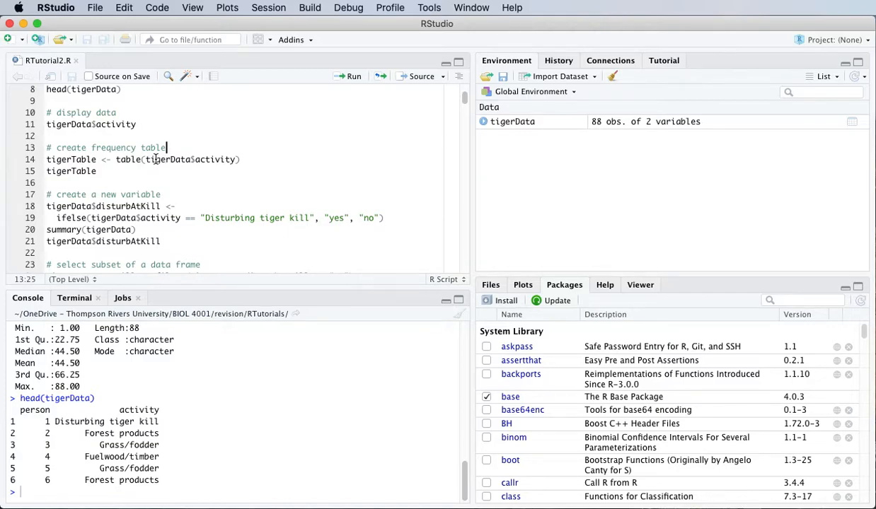
double_click(167, 158)
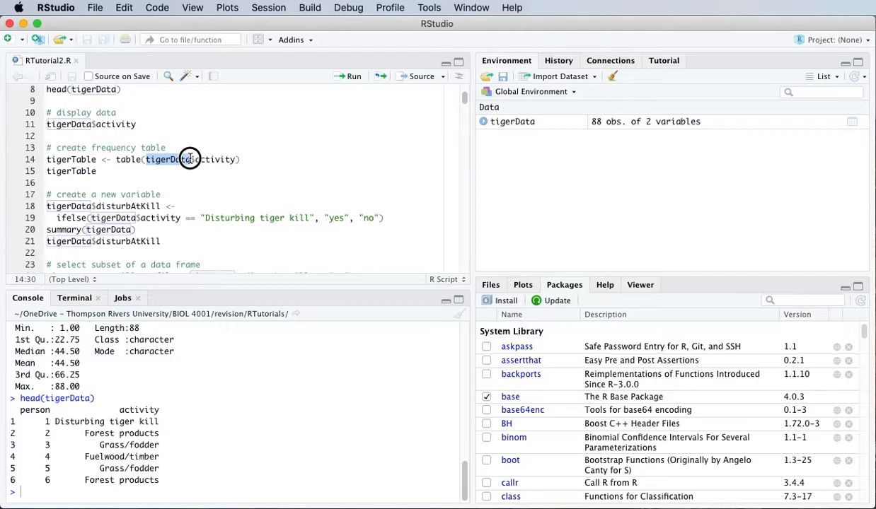
left_click(71, 113)
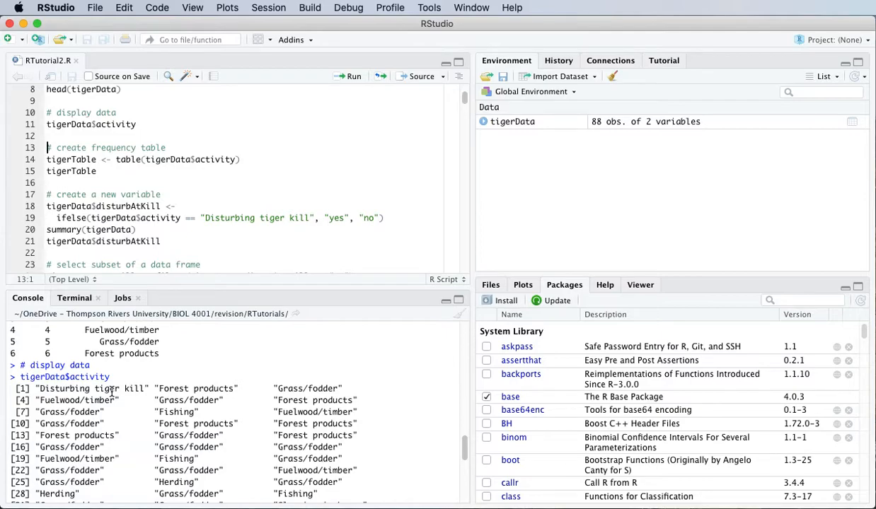
scroll("down", 3)
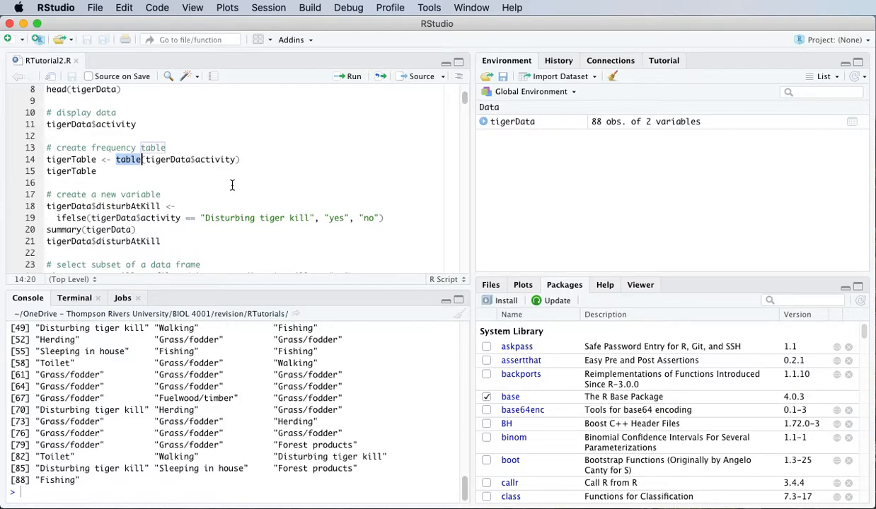
mouse_move(257, 159)
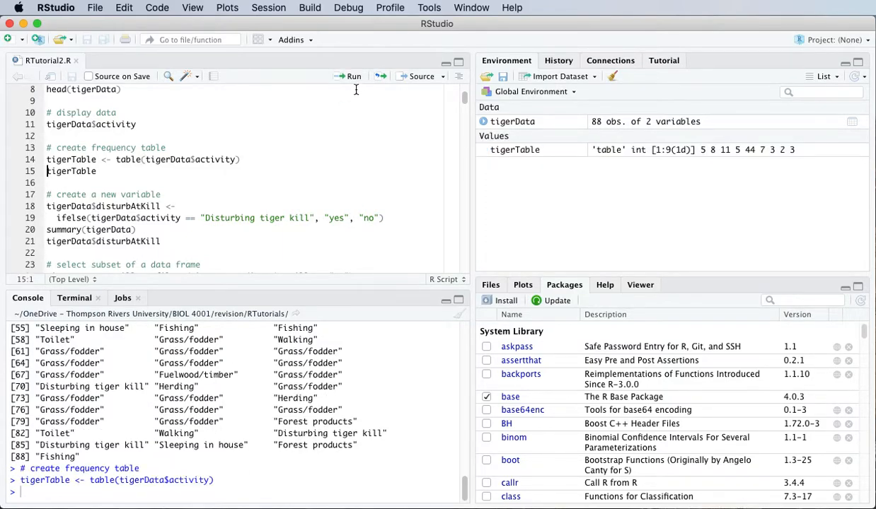
mouse_move(349, 79)
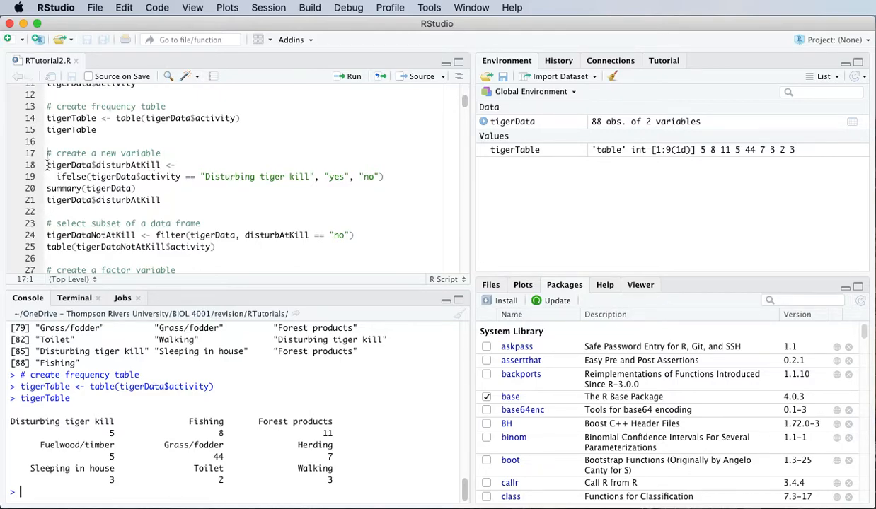
Highlight the ifelse comparison to 'Disturbing tiger kill' in the new-variable code
left_click(47, 164)
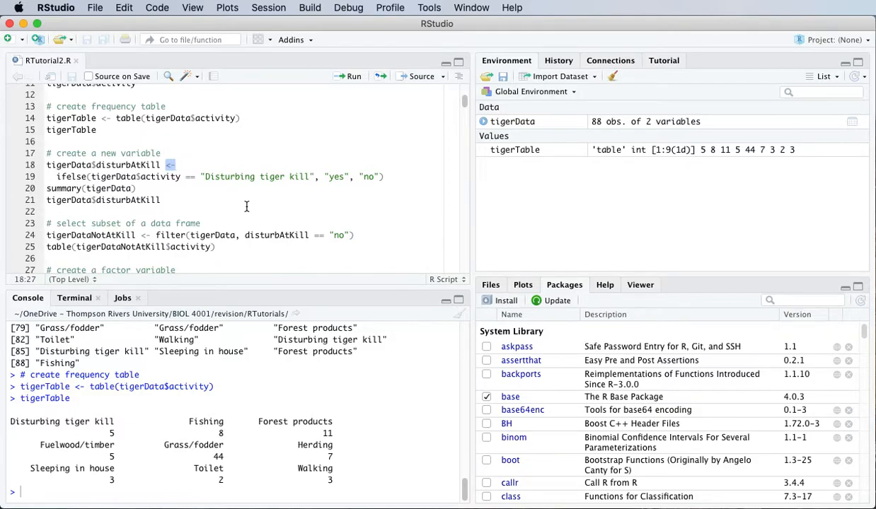
mouse_move(164, 164)
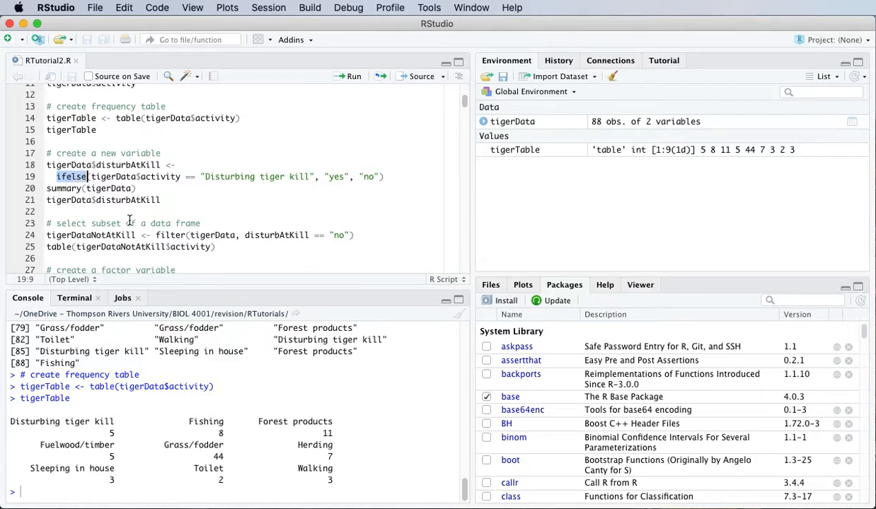
mouse_move(134, 223)
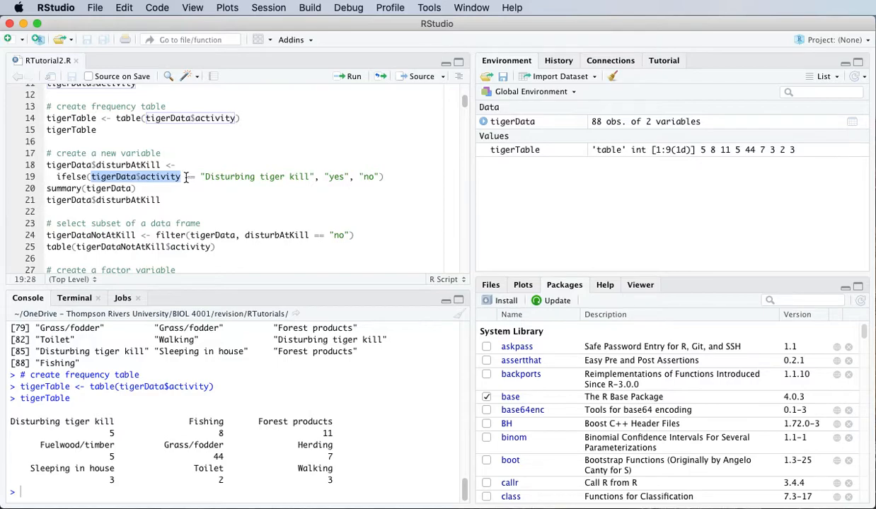
left_click_drag(190, 176, 286, 176)
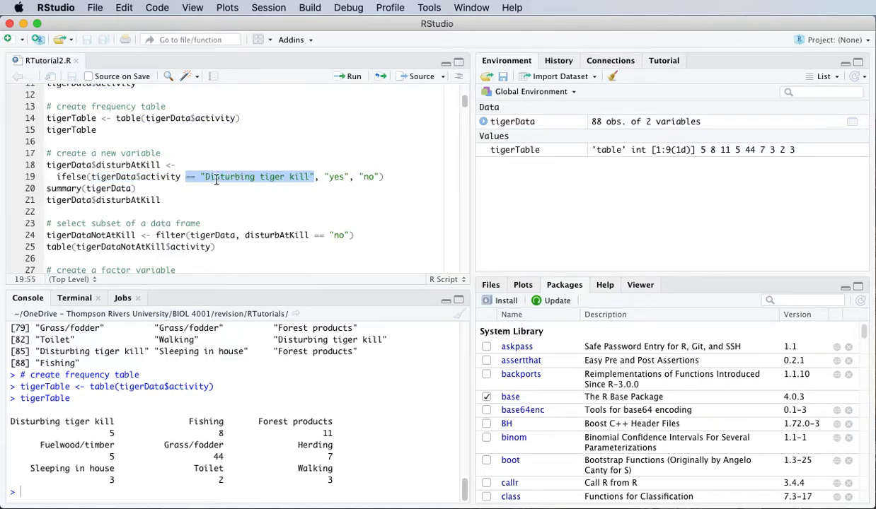
mouse_move(303, 187)
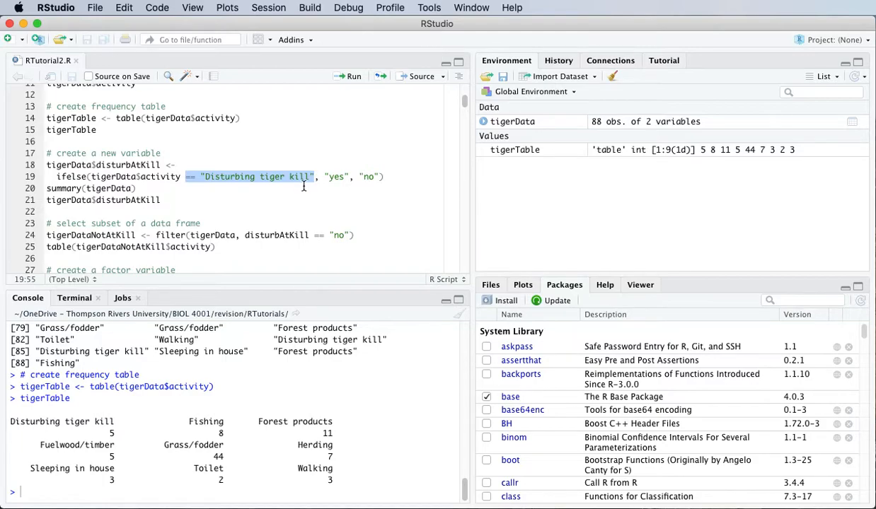
left_click(345, 175)
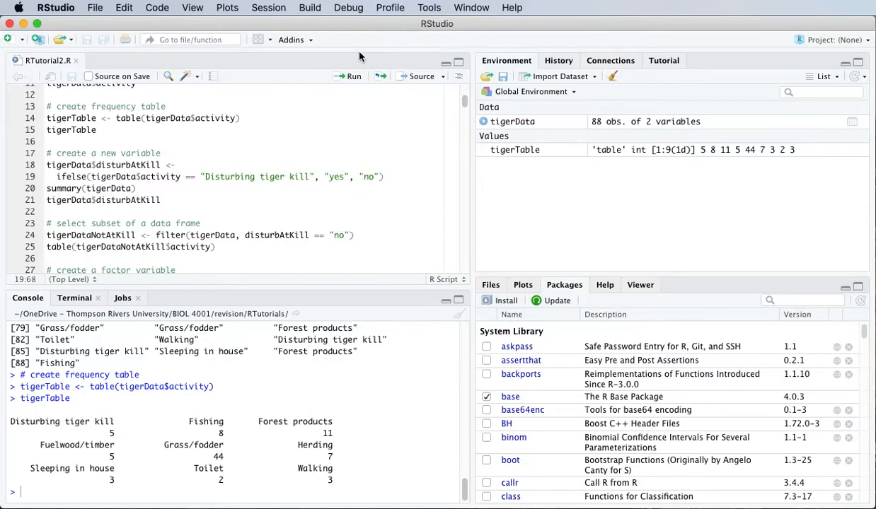
Run the disturbAtKill lines and summary(tigerData), showing 88 observations of 3 variables
left_click(349, 76)
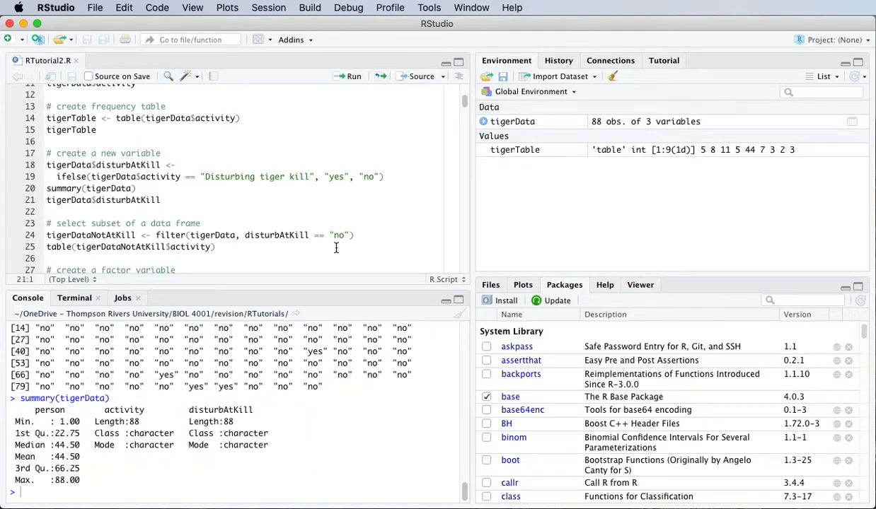
double_click(212, 410)
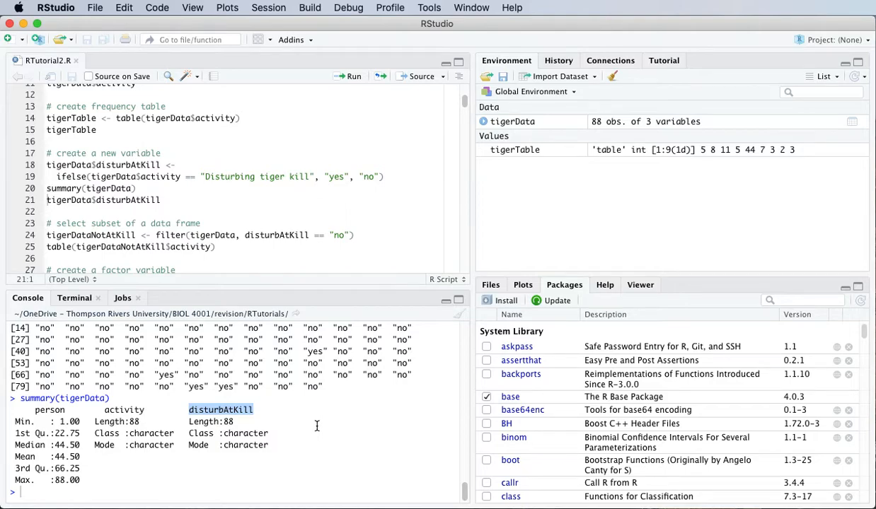
mouse_move(310, 424)
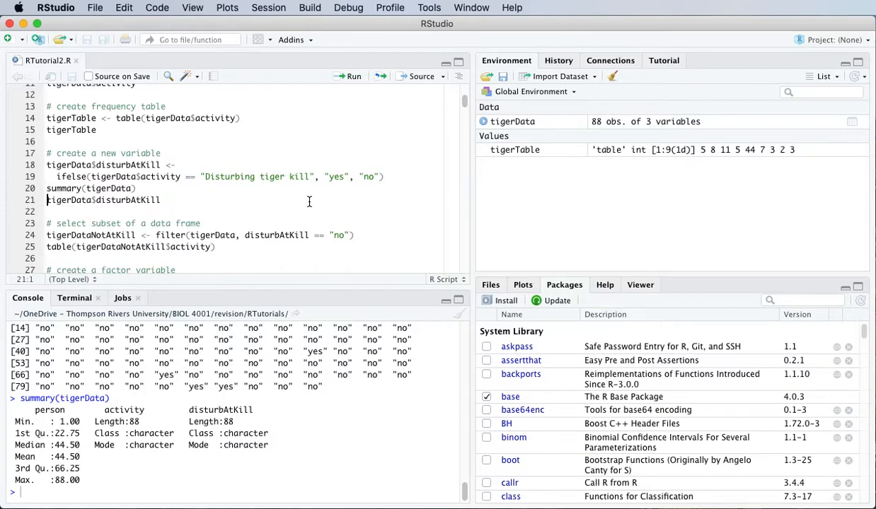
scroll("down", 3)
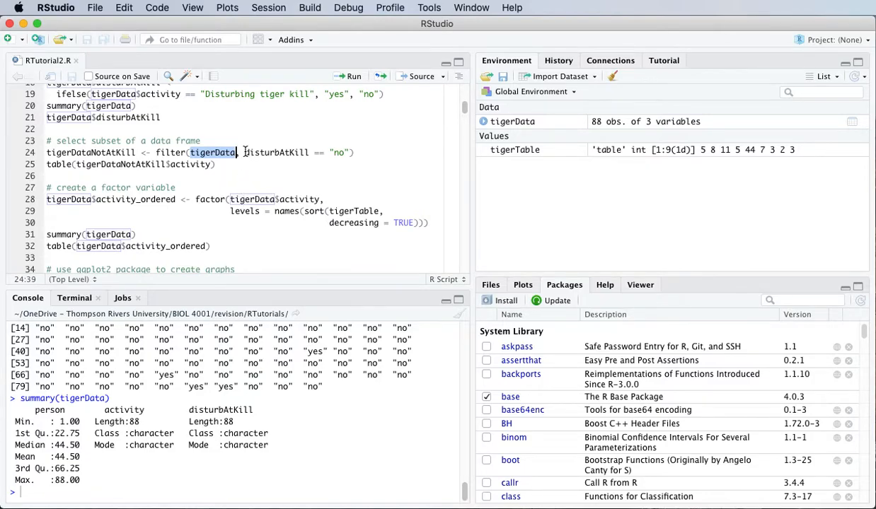
Complete the filter with "no"), create tigerDataNotAtKill (83 rows) and print its activity table
double_click(275, 153)
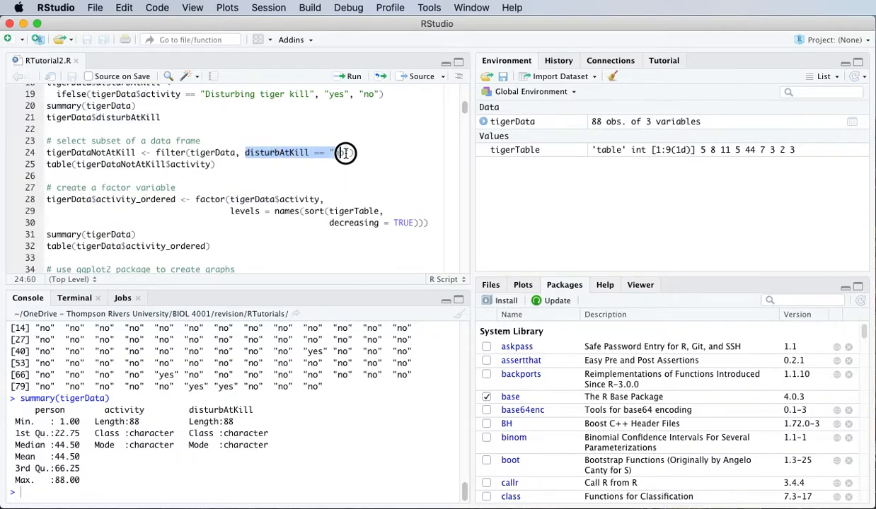
type("\"no\")")
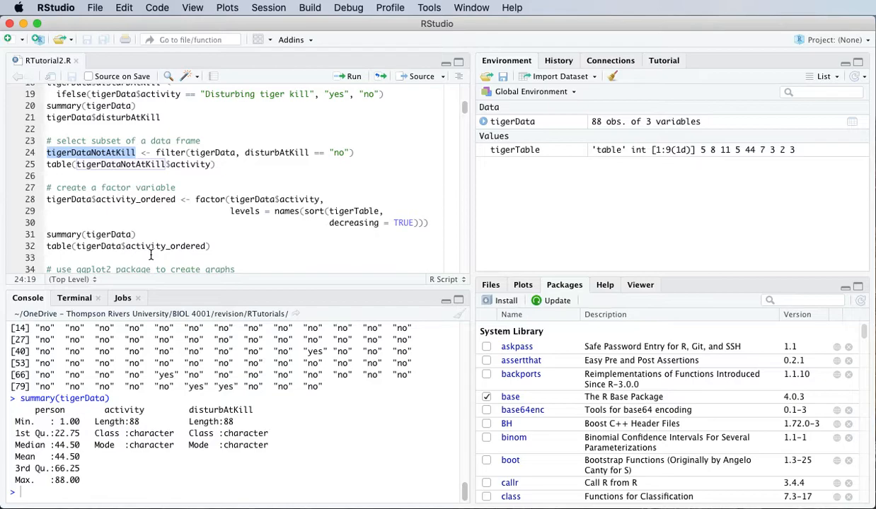
mouse_move(39, 165)
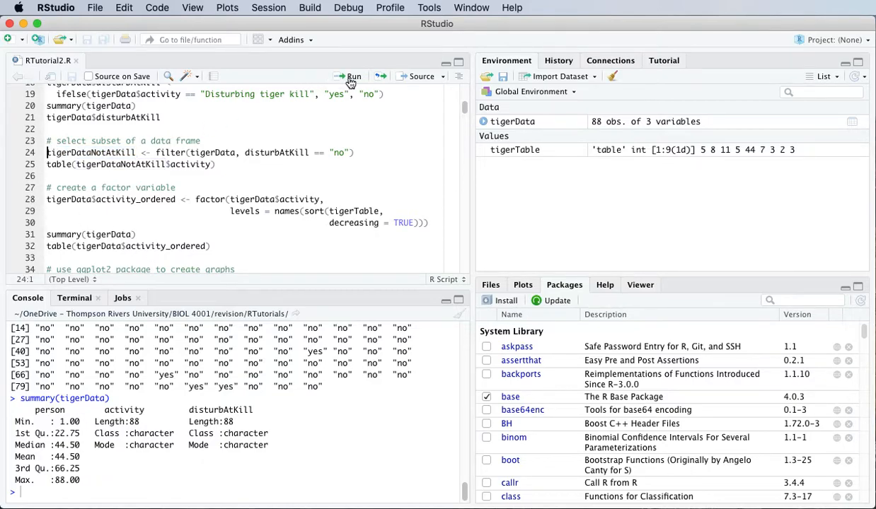
left_click(351, 76)
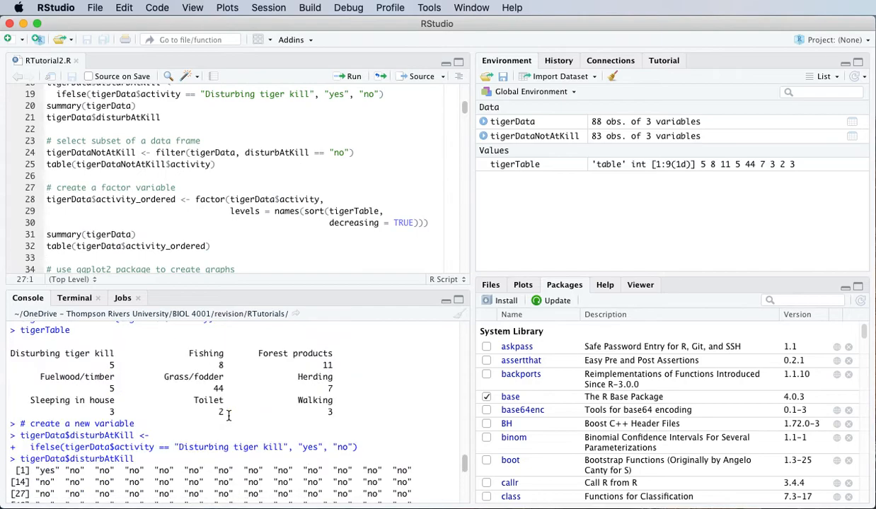
mouse_move(9, 353)
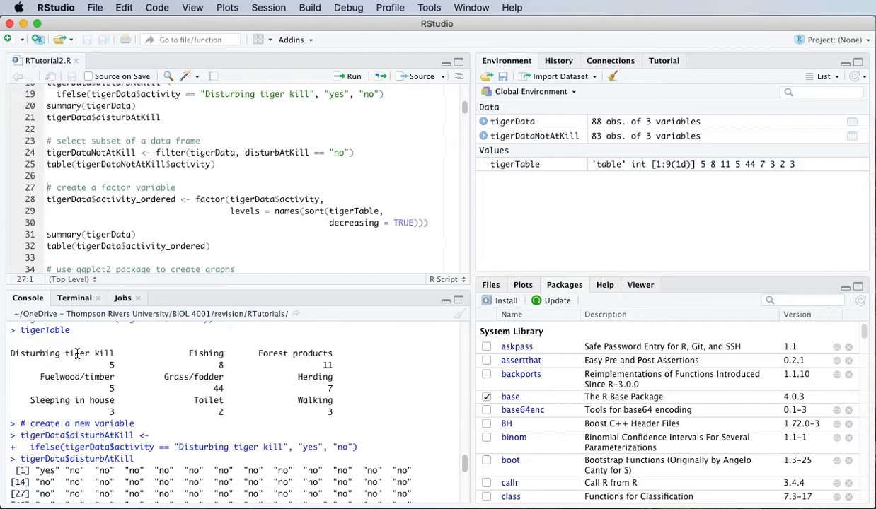
scroll("down", 3)
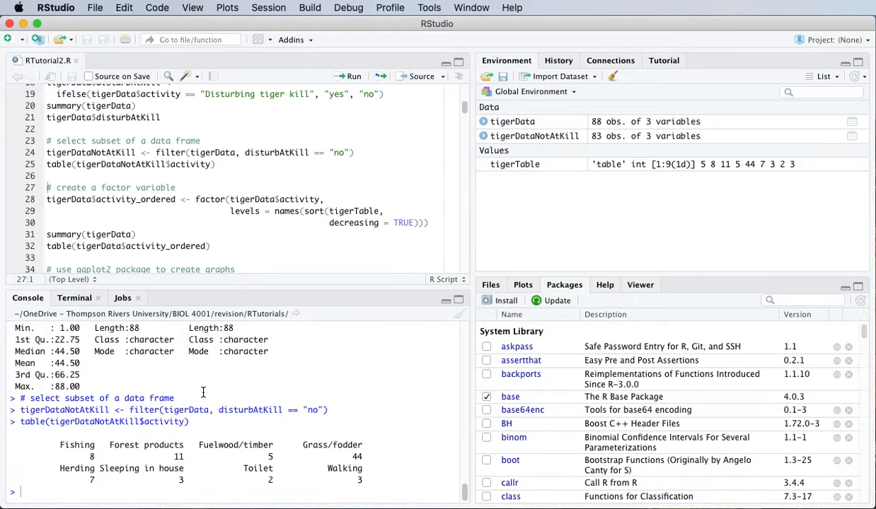
mouse_move(85, 428)
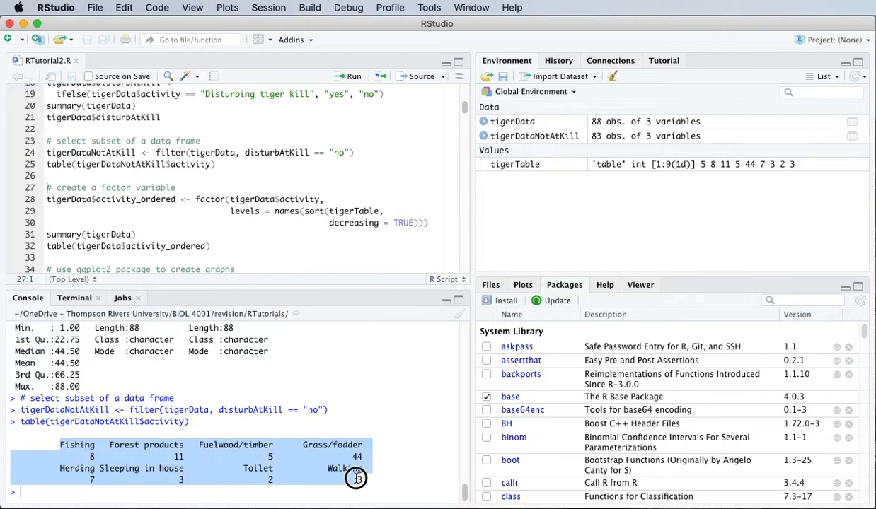
mouse_move(393, 481)
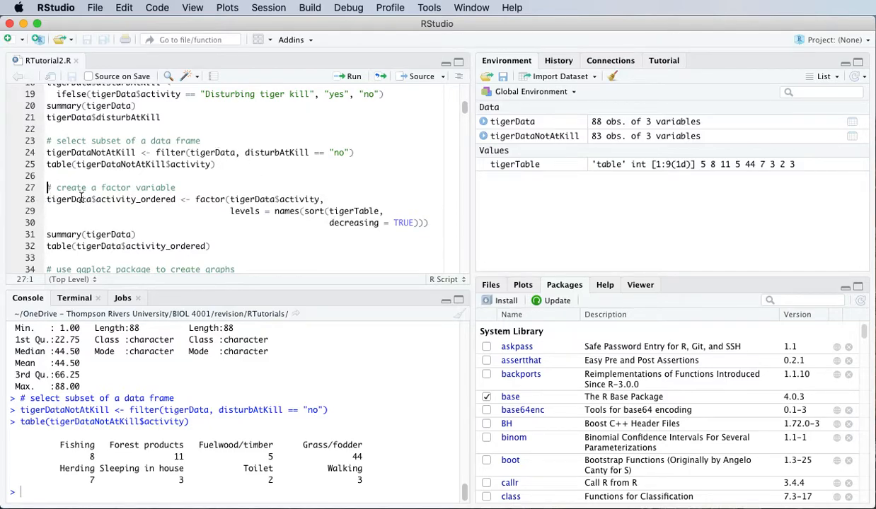
Scroll the console back to the tigerTable output and highlight the Fishing category name
scroll("down", 3)
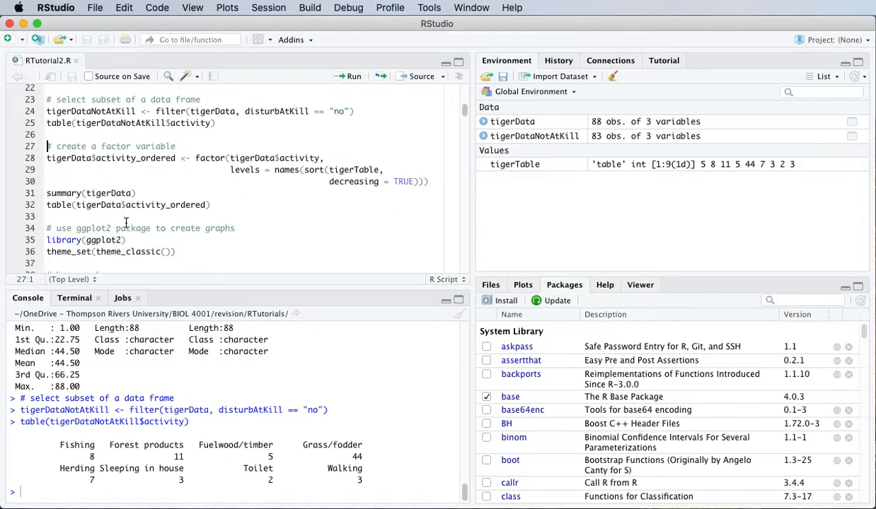
mouse_move(167, 215)
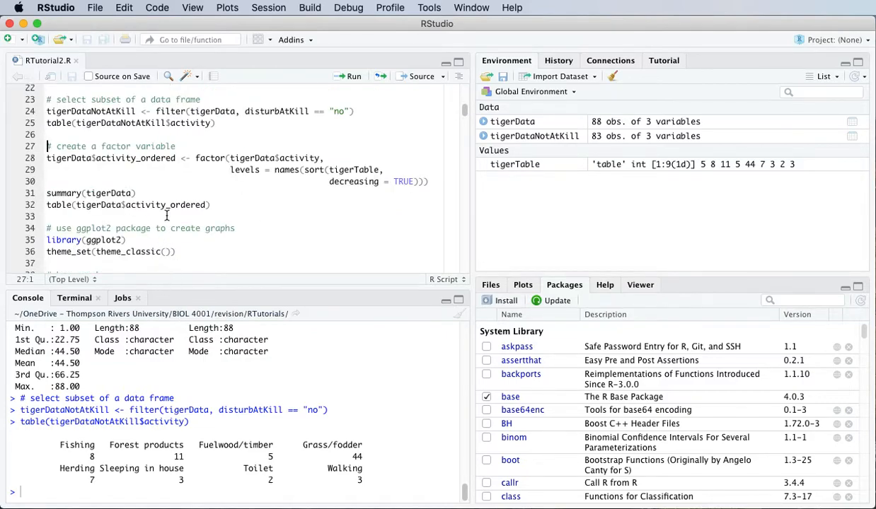
scroll("up", 3)
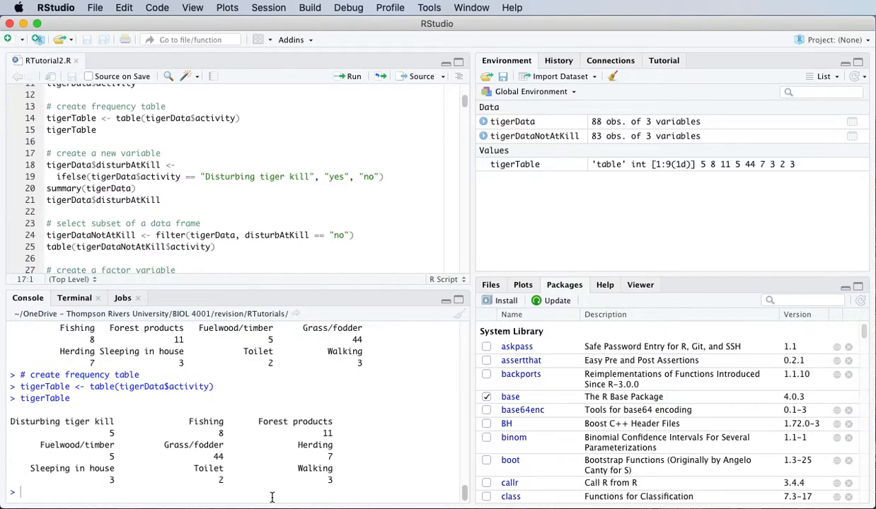
mouse_move(12, 422)
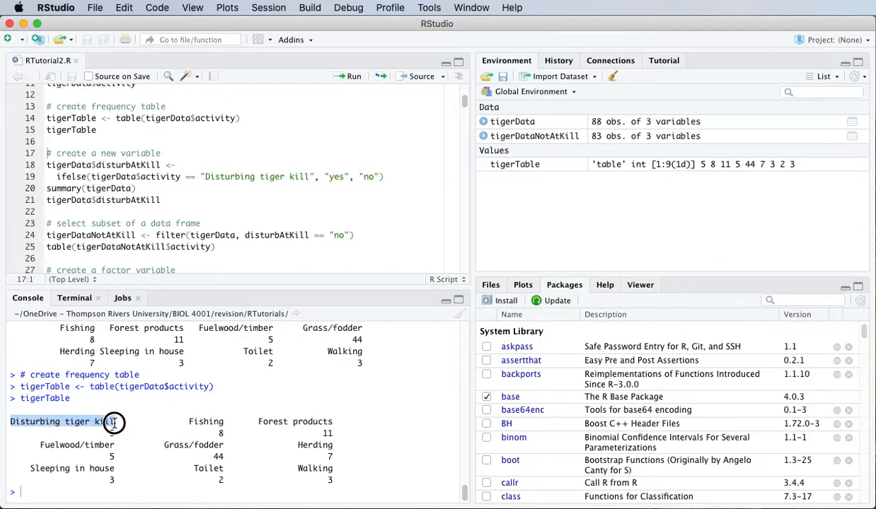
scroll("down", 3)
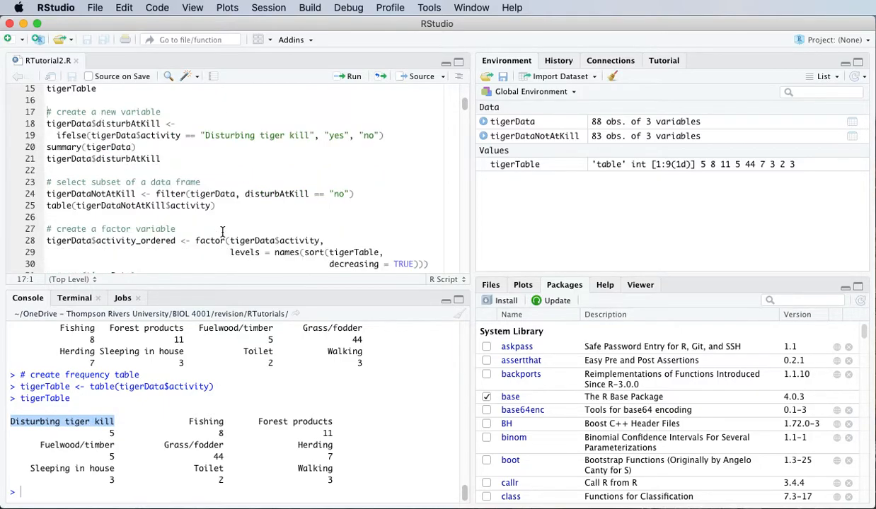
scroll("down", 3)
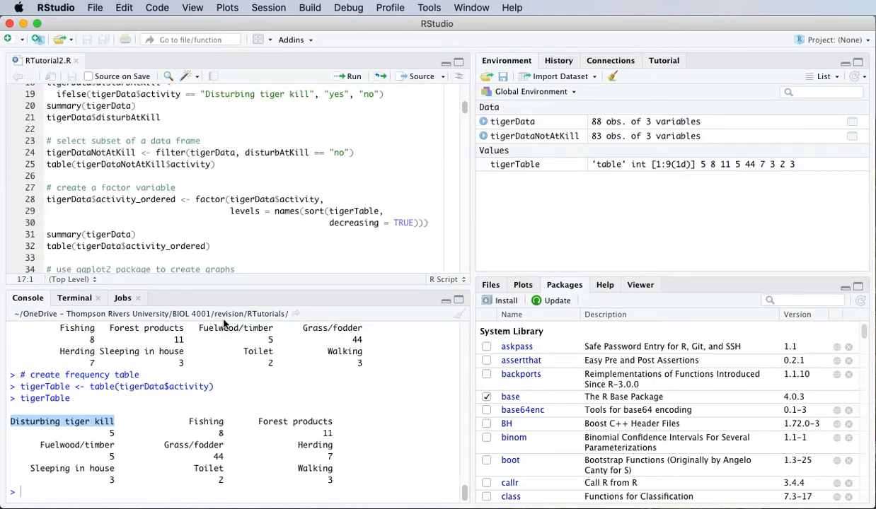
mouse_move(122, 432)
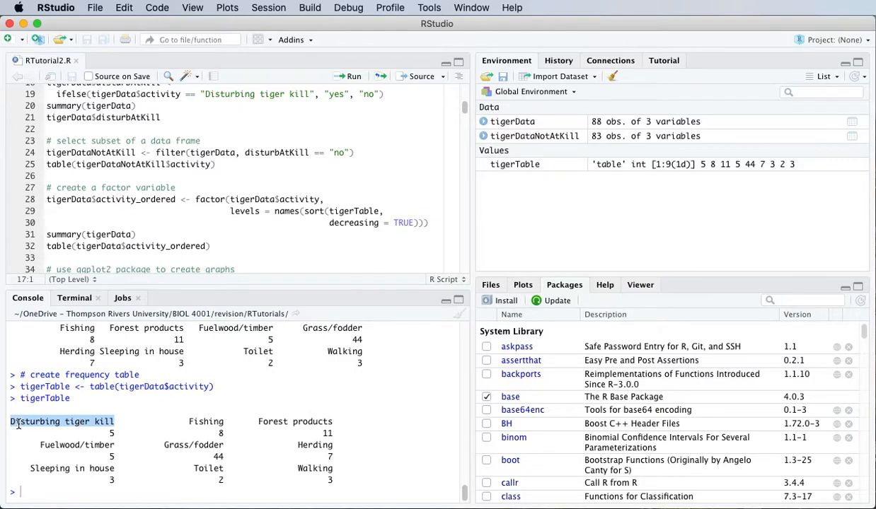
double_click(205, 422)
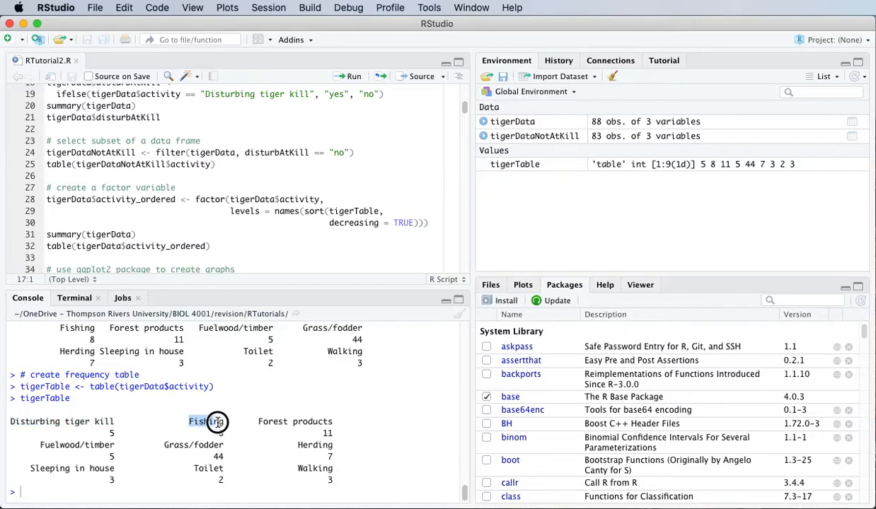
double_click(313, 422)
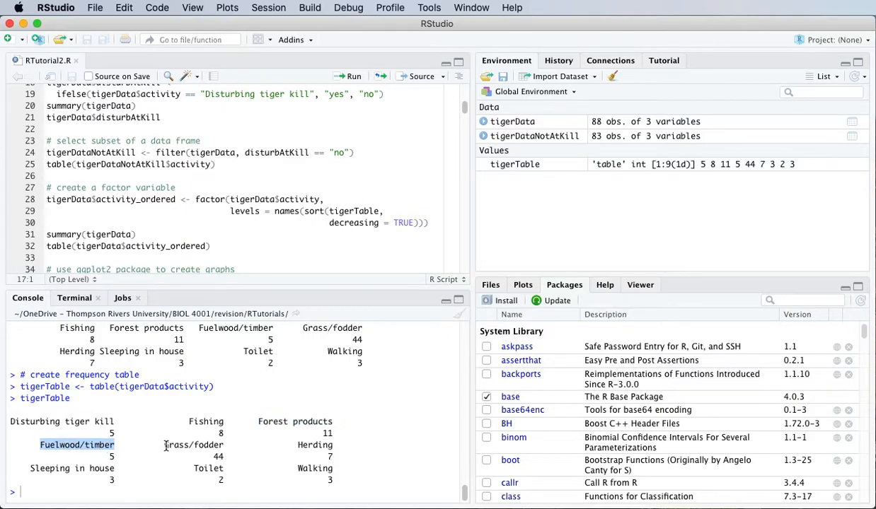
mouse_move(233, 480)
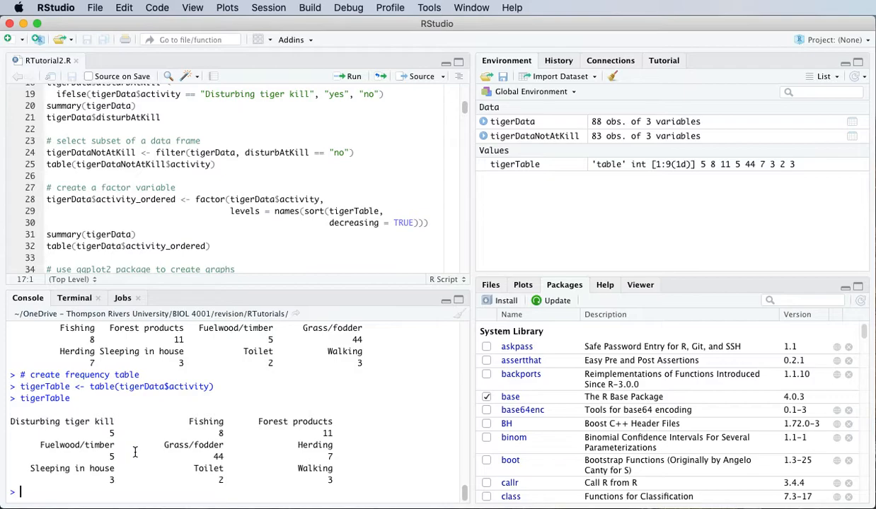
mouse_move(179, 458)
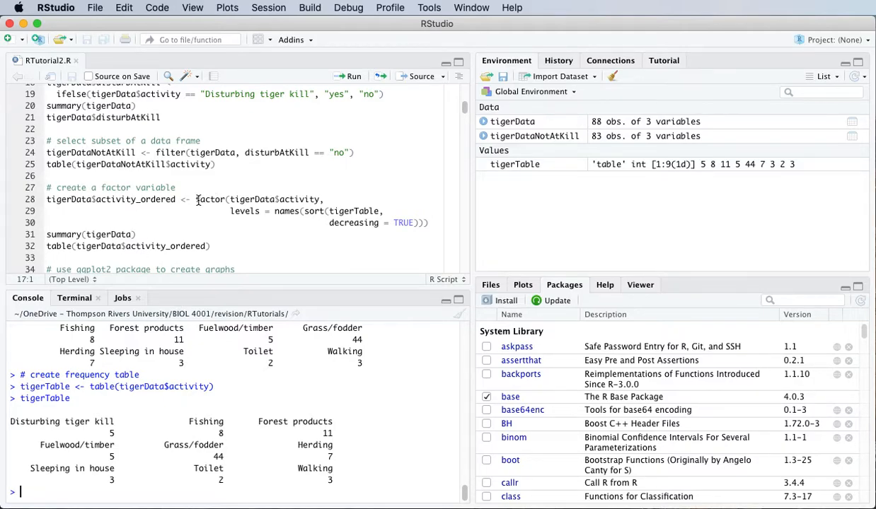
double_click(209, 199)
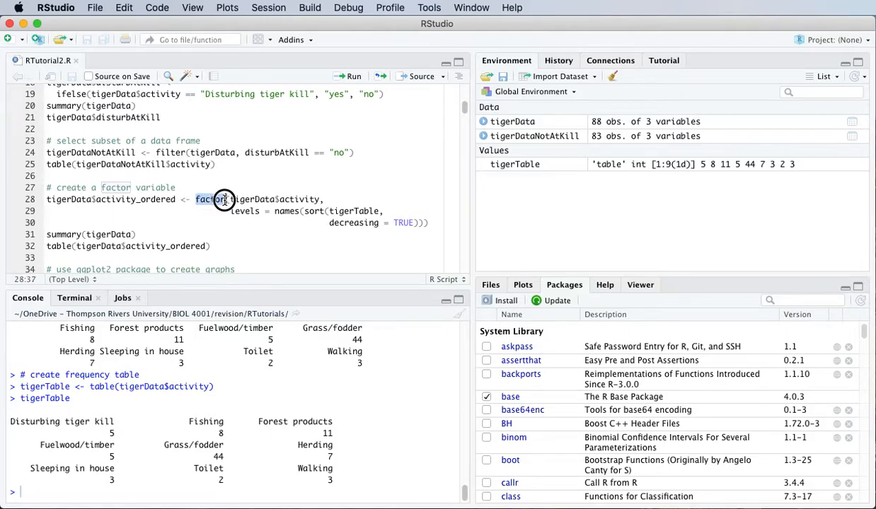
double_click(210, 198)
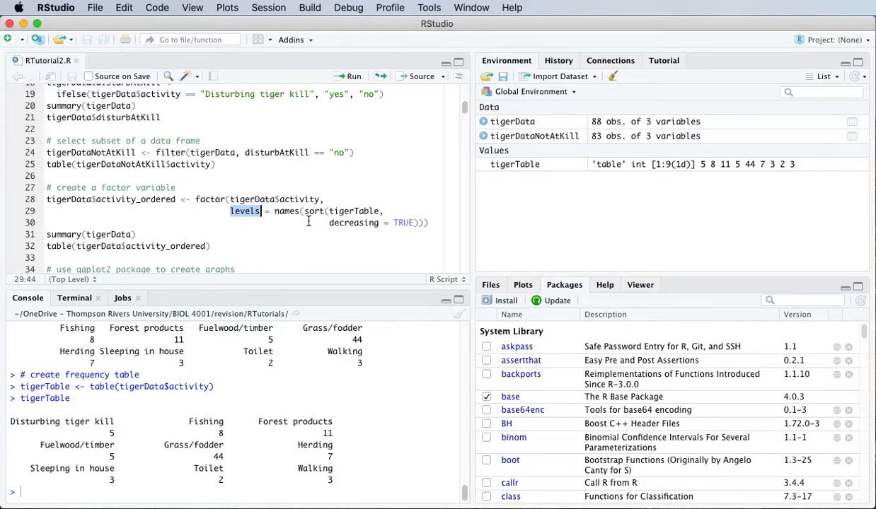
mouse_move(317, 220)
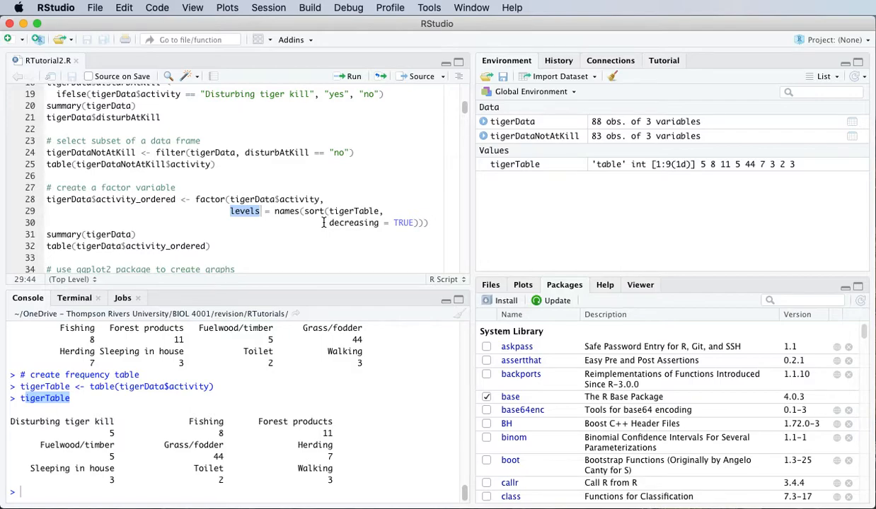
mouse_move(333, 227)
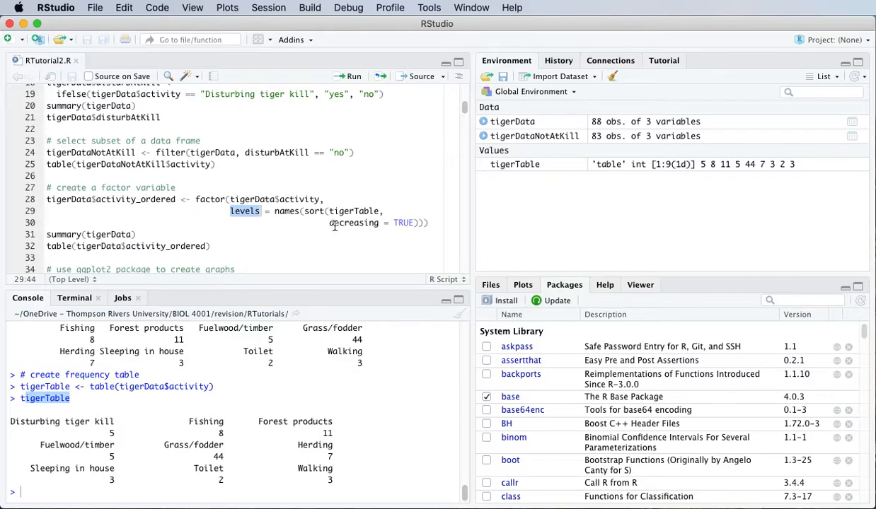
mouse_move(119, 435)
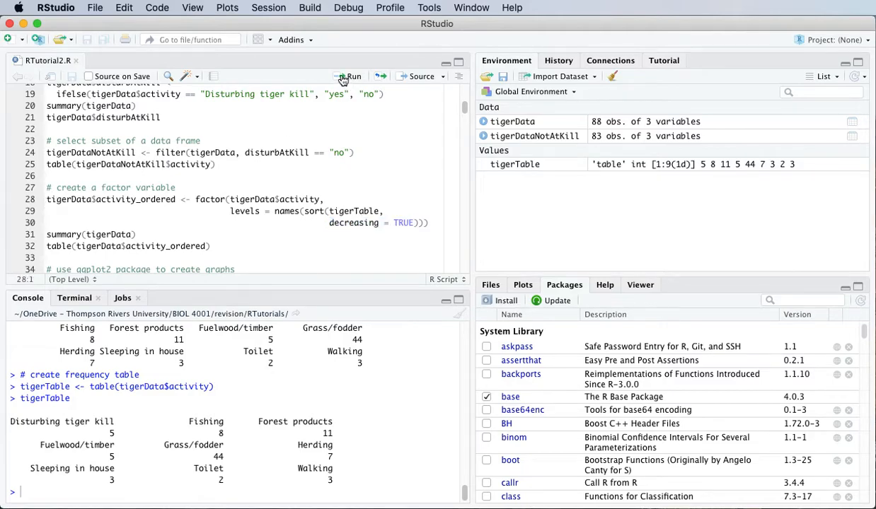
Run the factor() lines creating activity_ordered, giving a table from Grass/fodder 44 down to Toilet 2
left_click(349, 77)
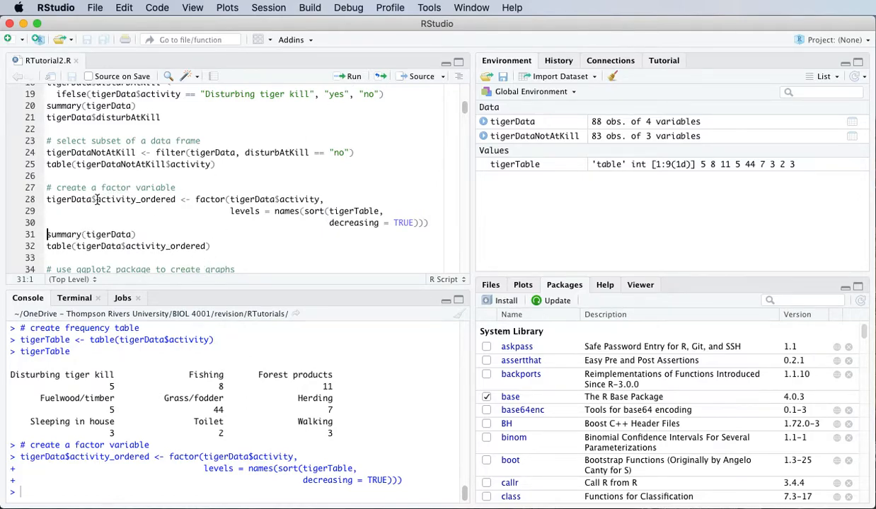
double_click(135, 199)
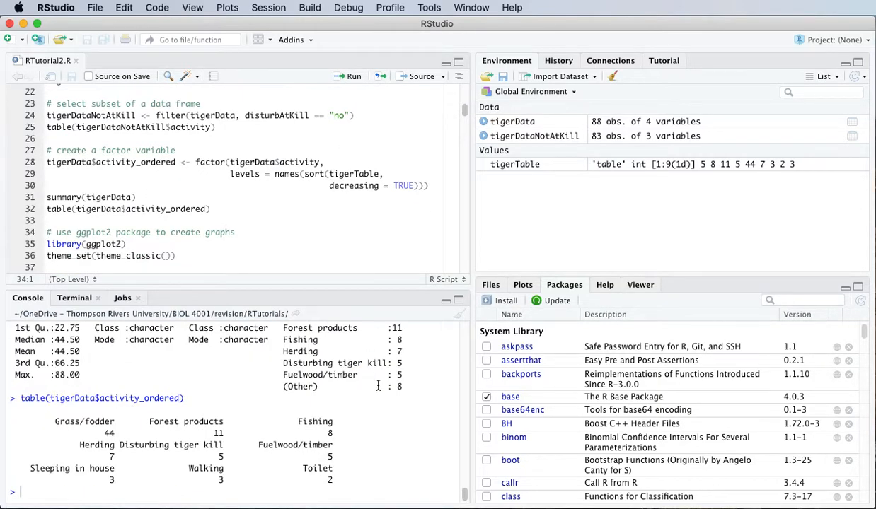
mouse_move(56, 422)
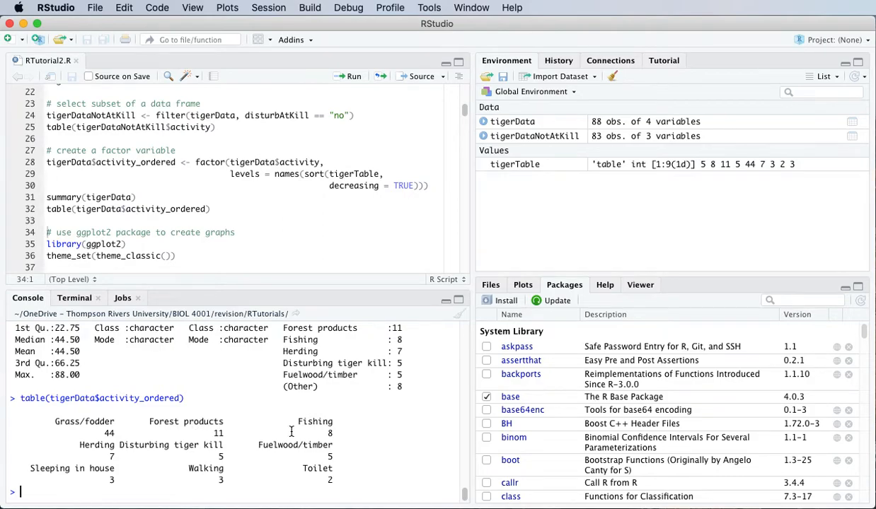
mouse_move(349, 461)
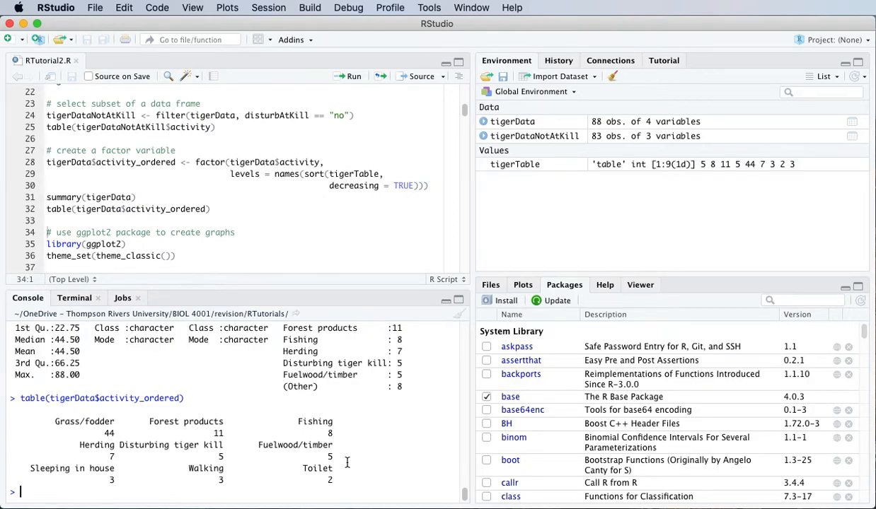